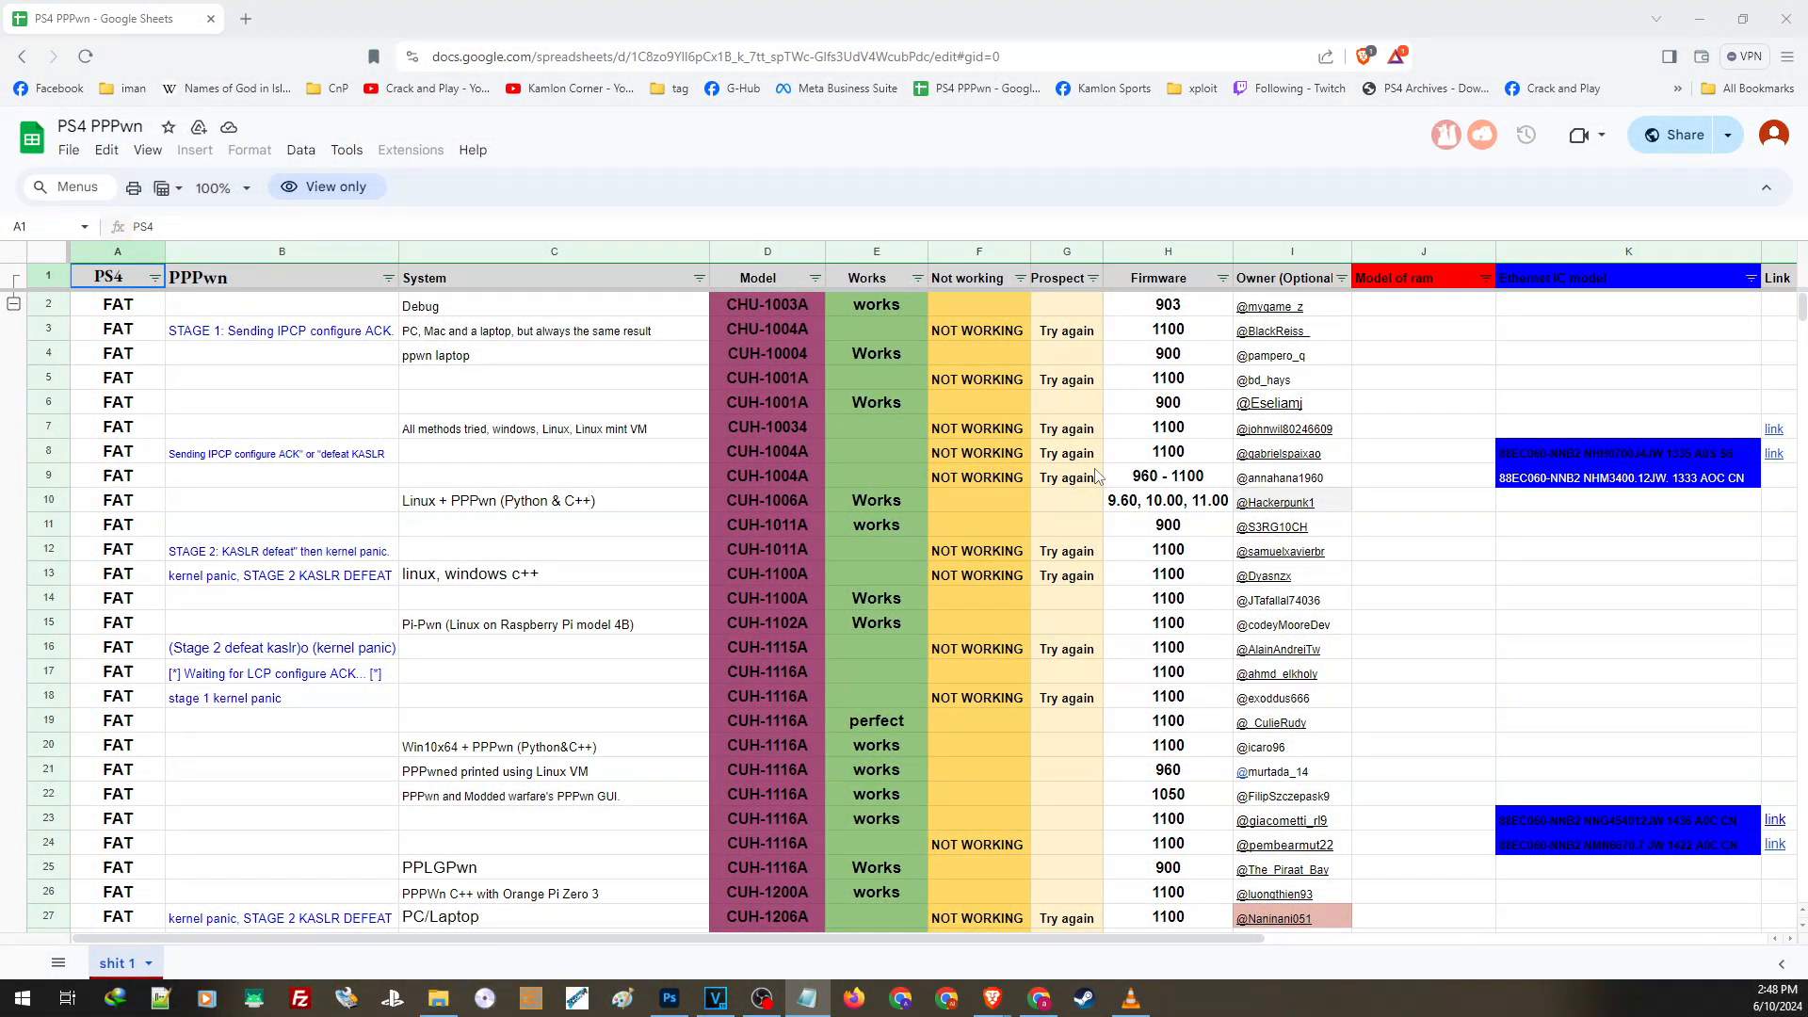
pyautogui.scroll(-3)
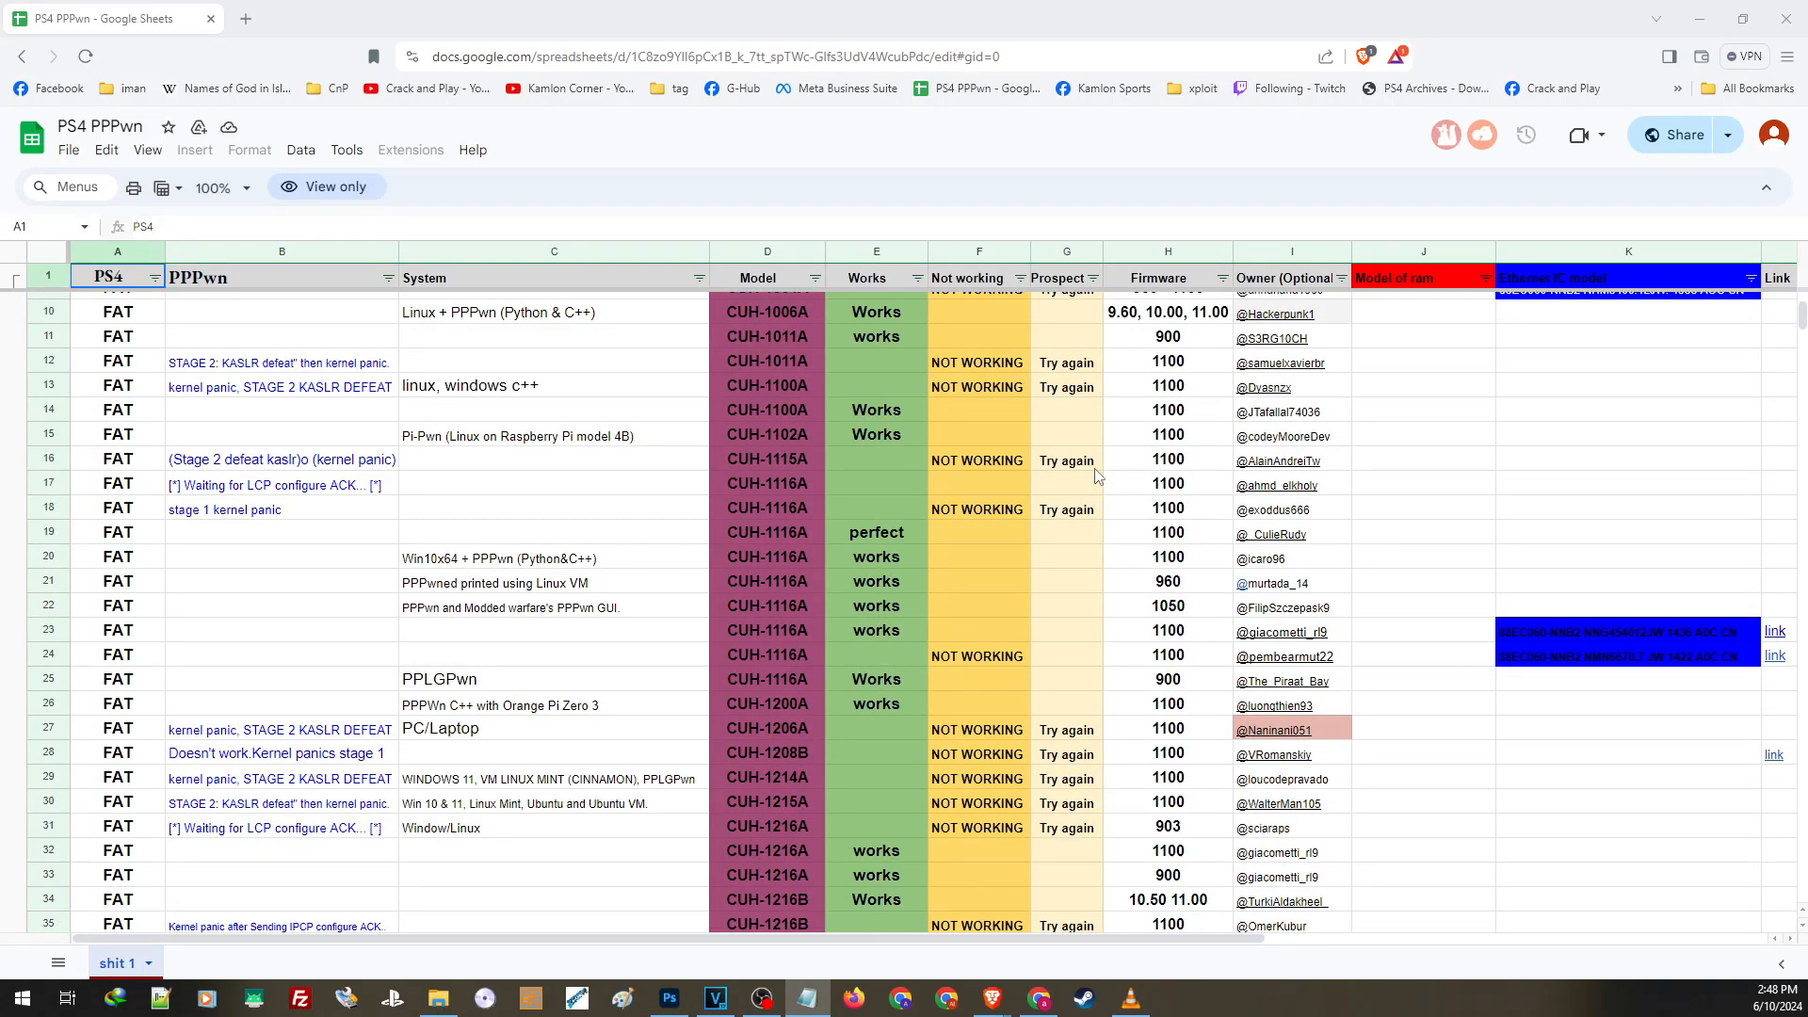
pyautogui.scroll(-3)
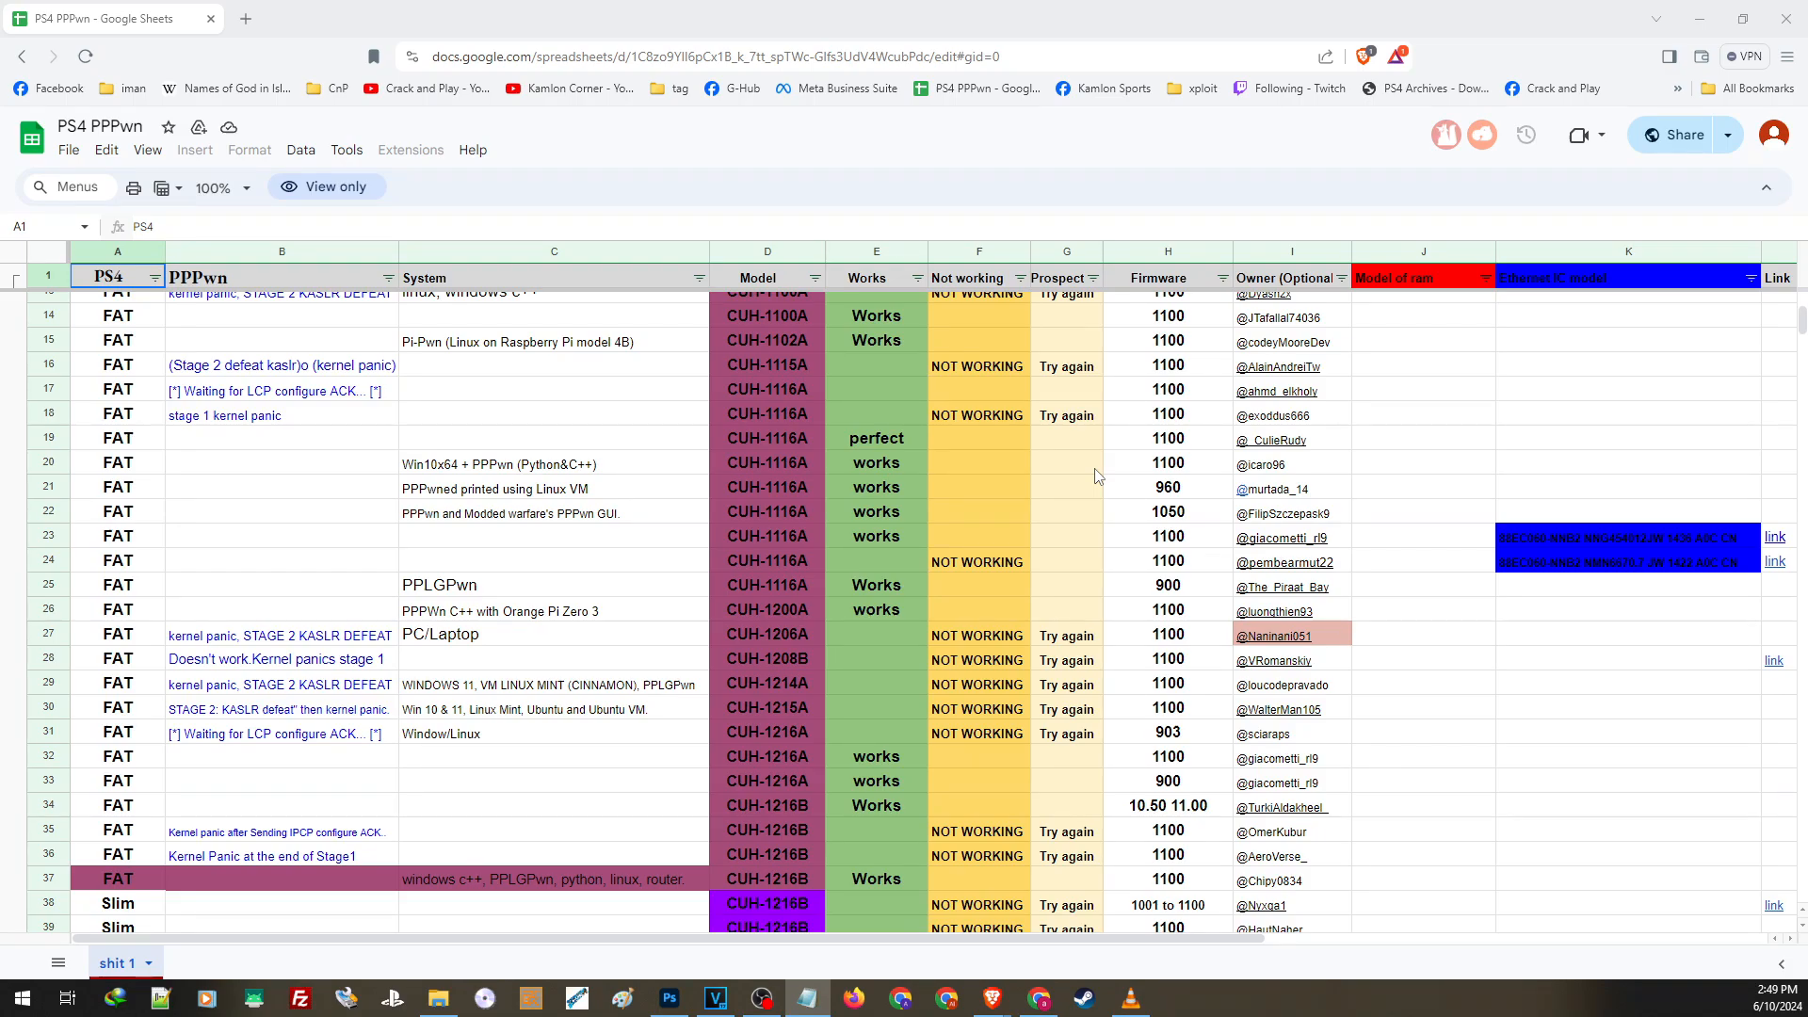
pyautogui.scroll(-3)
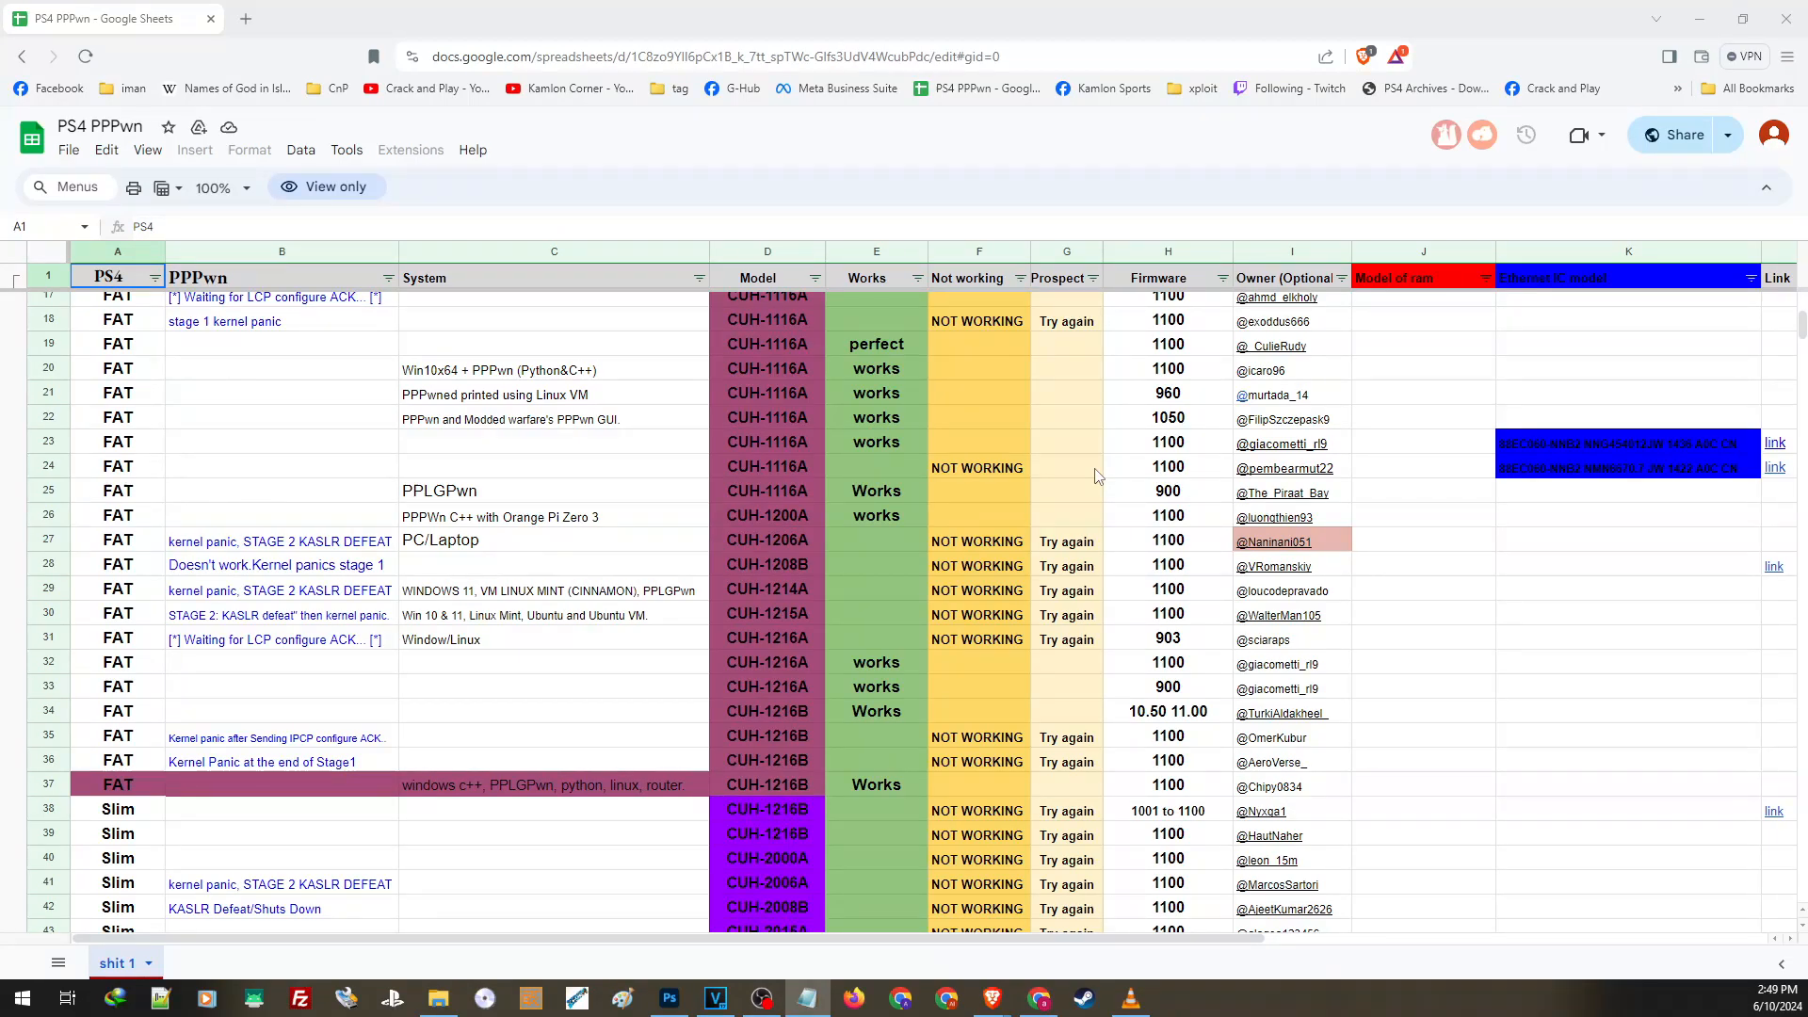
pyautogui.scroll(-3)
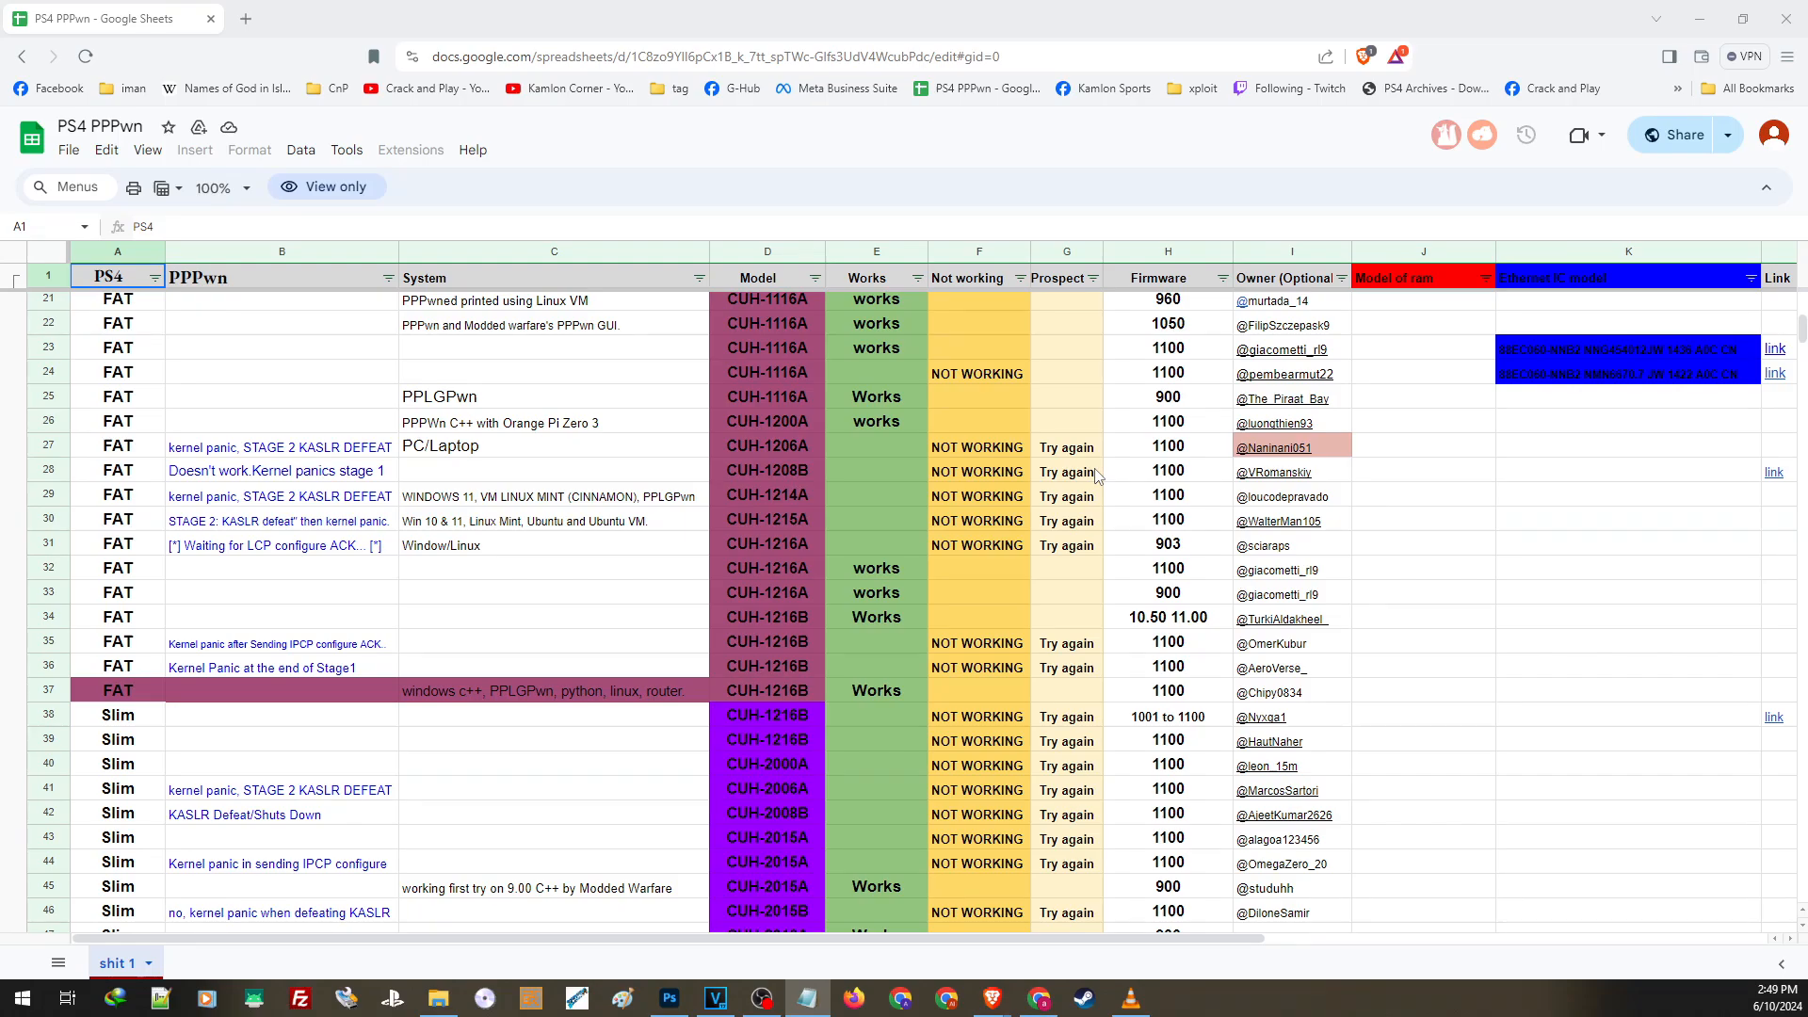
pyautogui.scroll(-3)
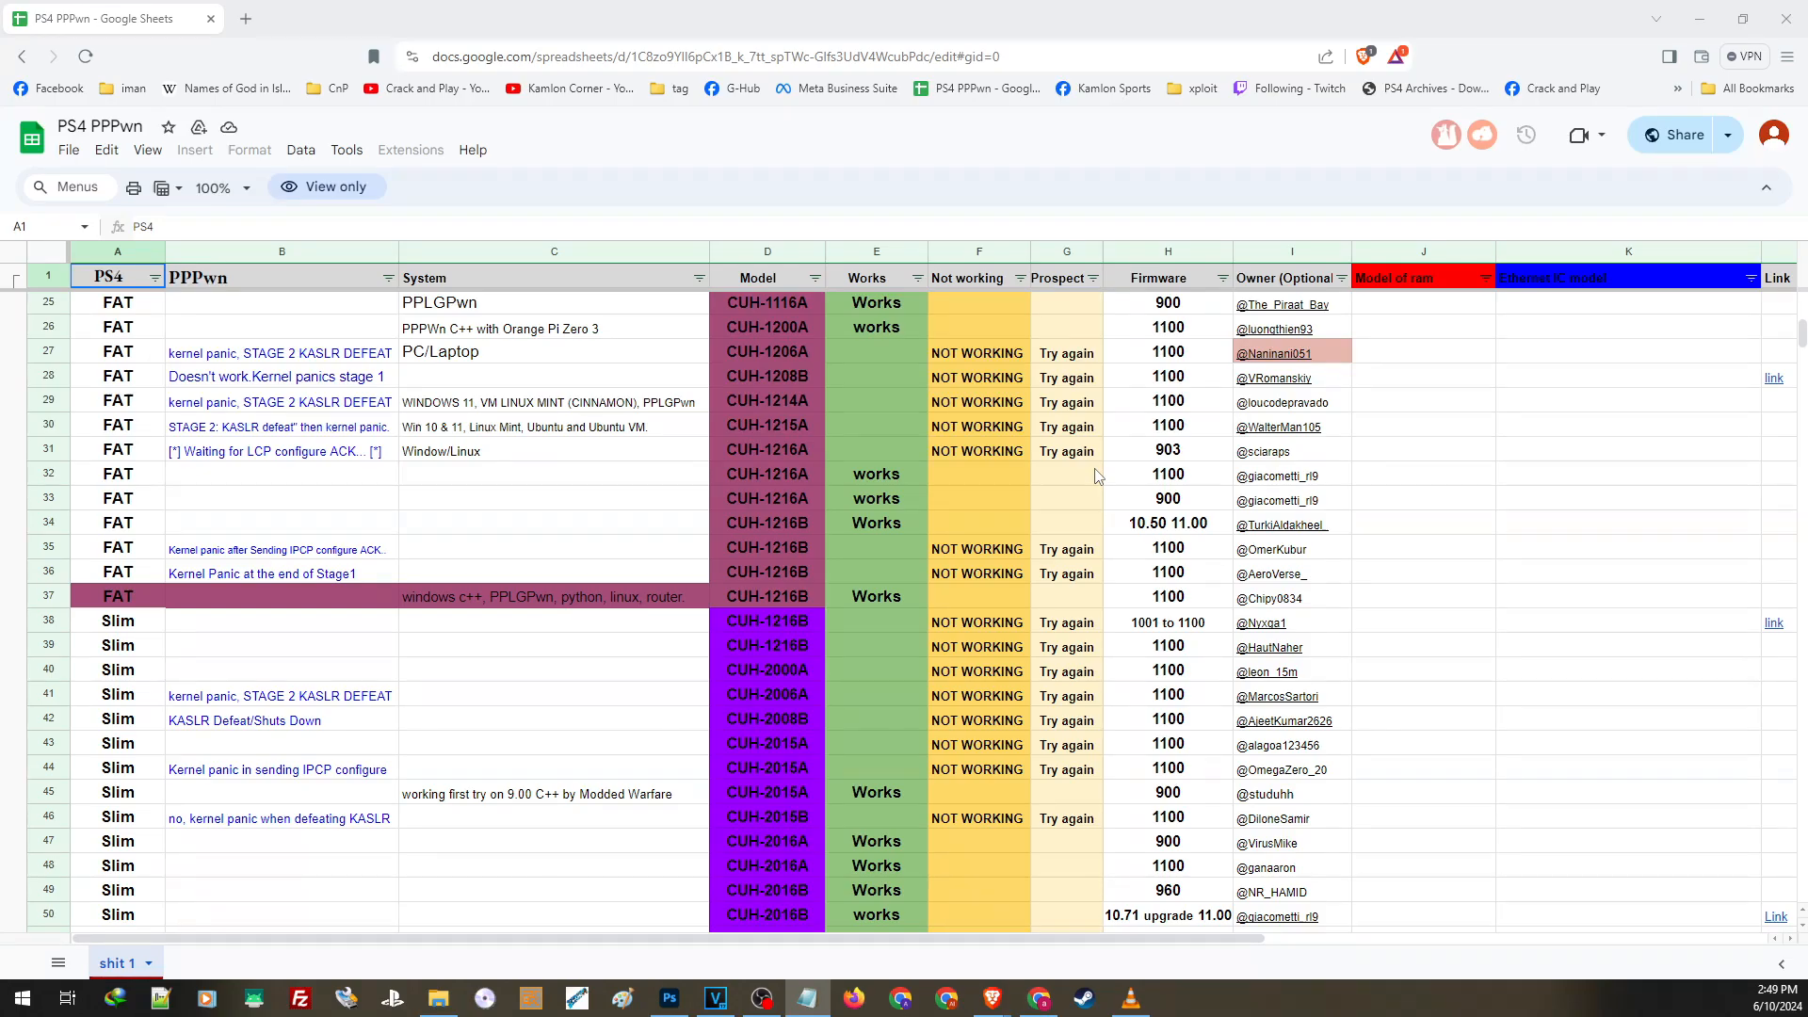
pyautogui.scroll(-3)
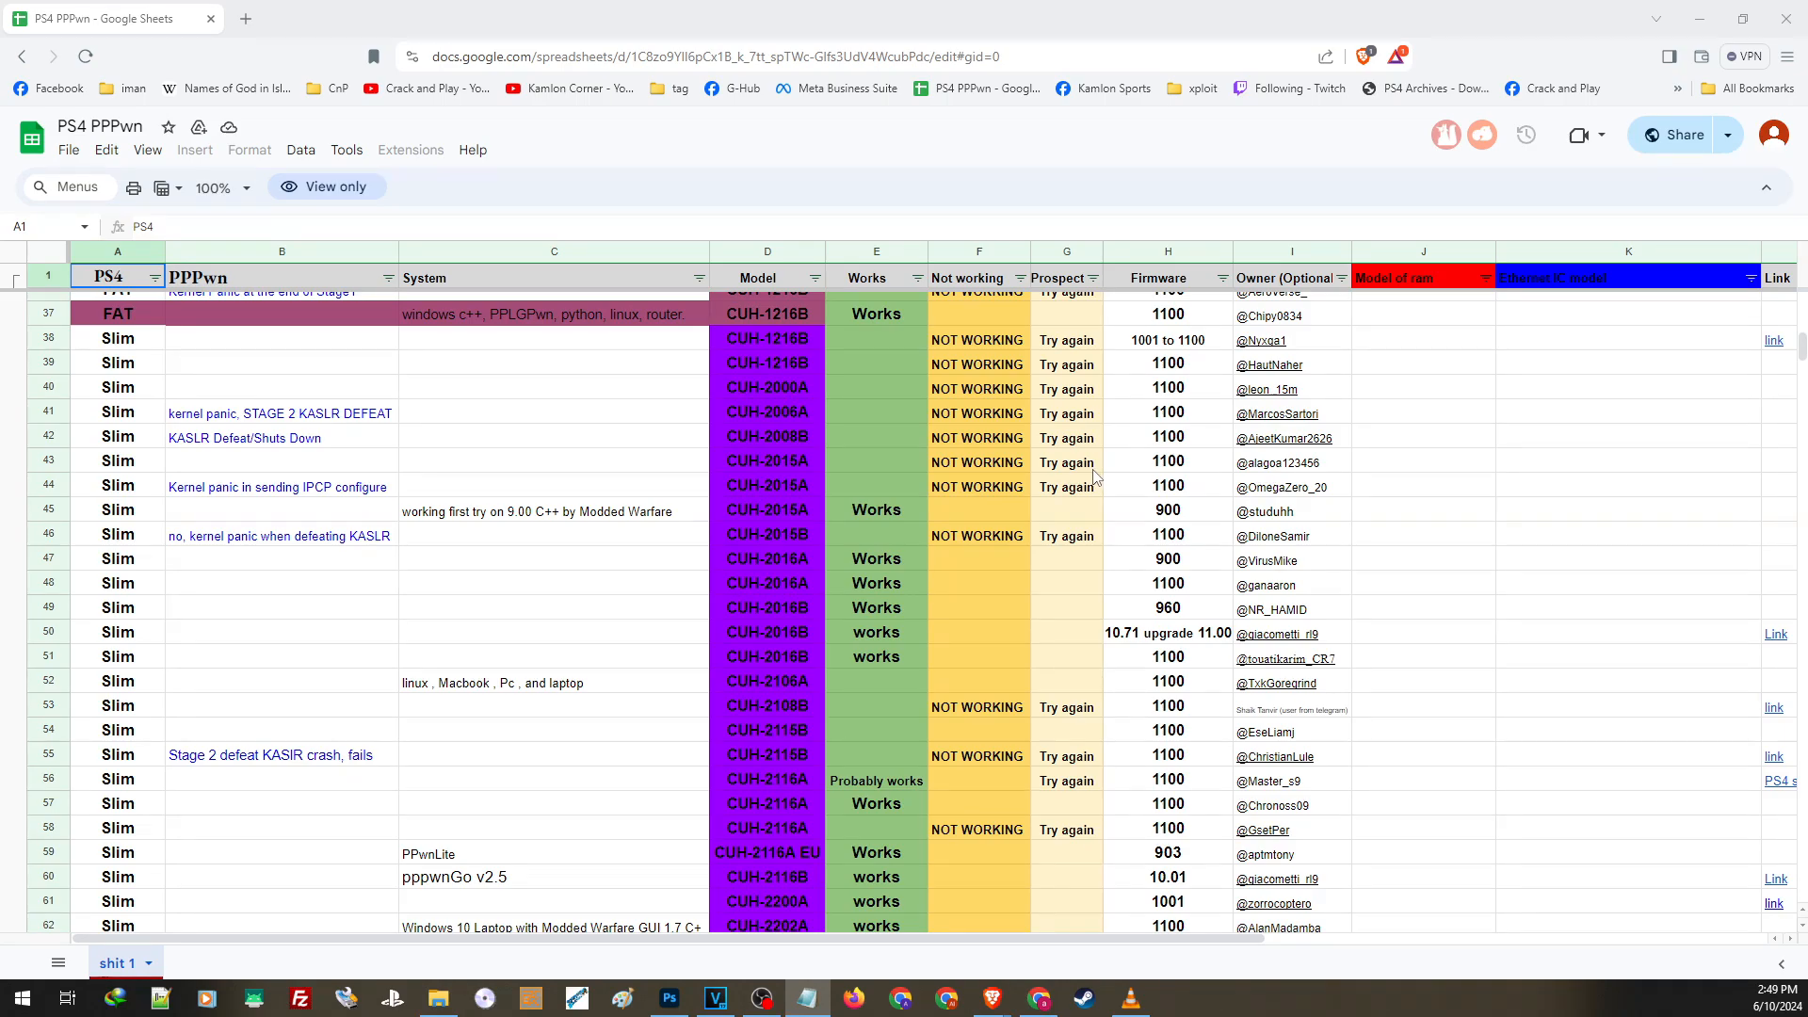
pyautogui.scroll(-3)
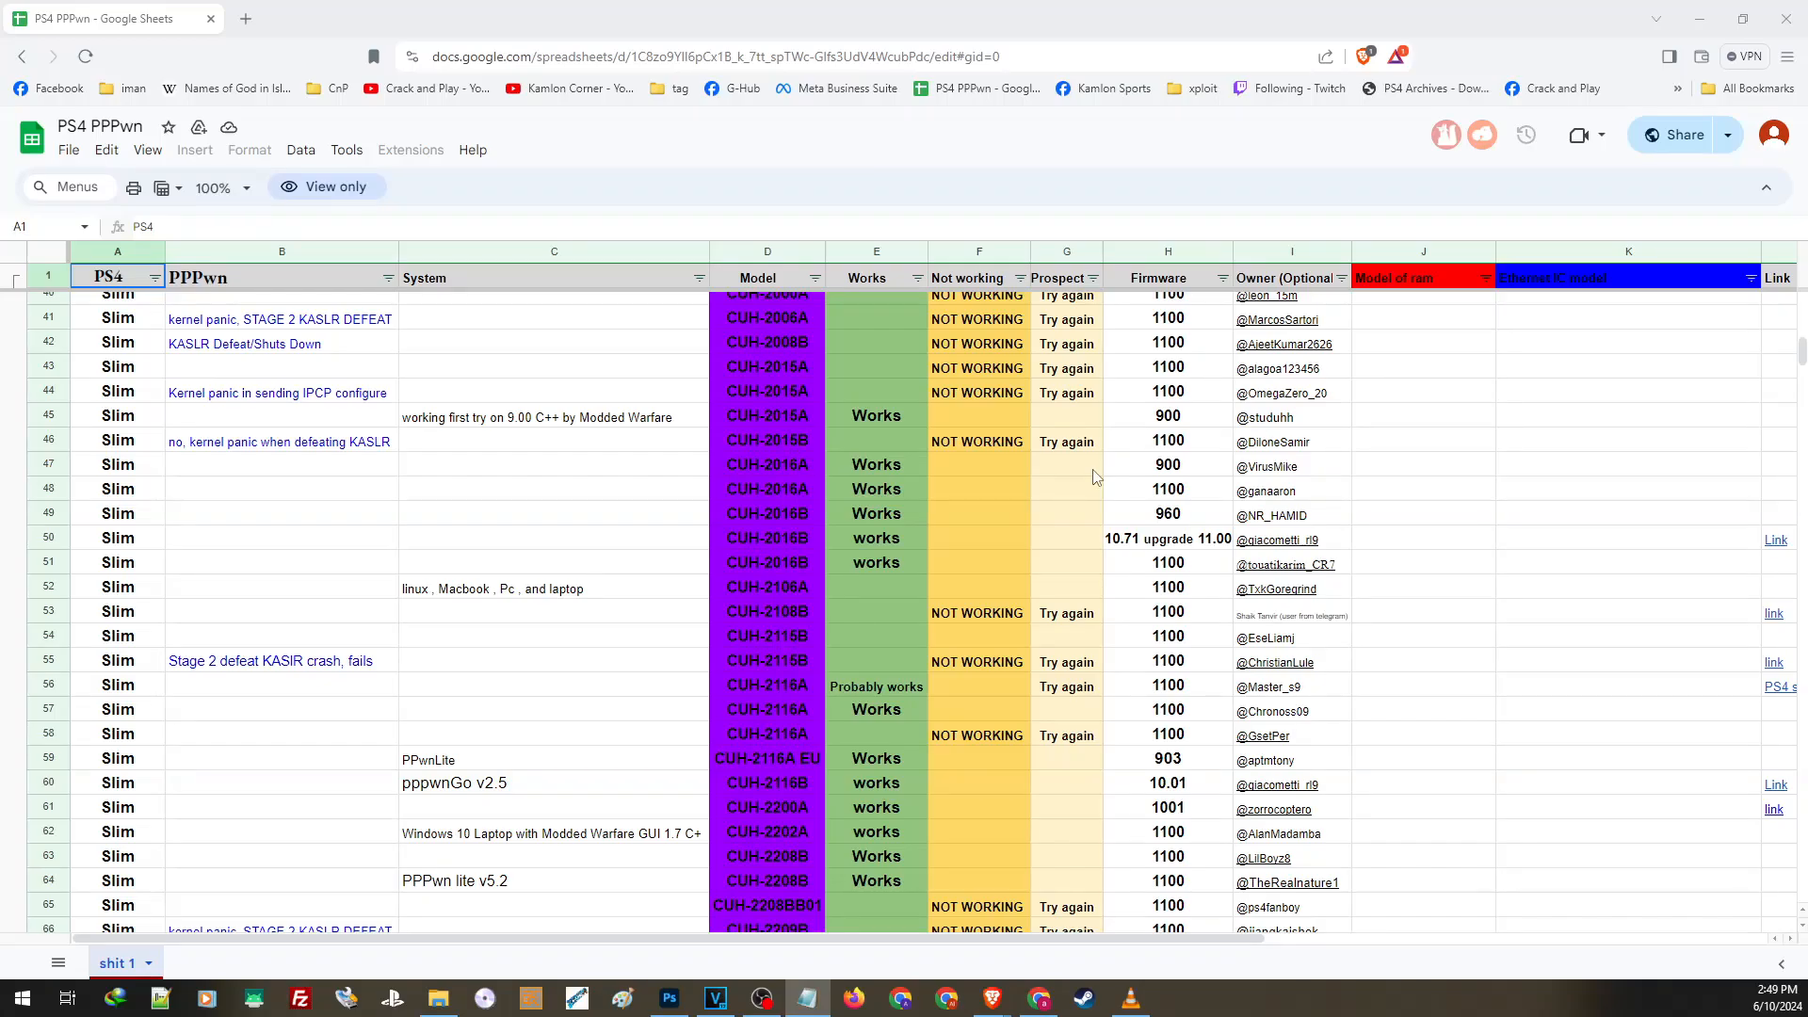
pyautogui.scroll(-3)
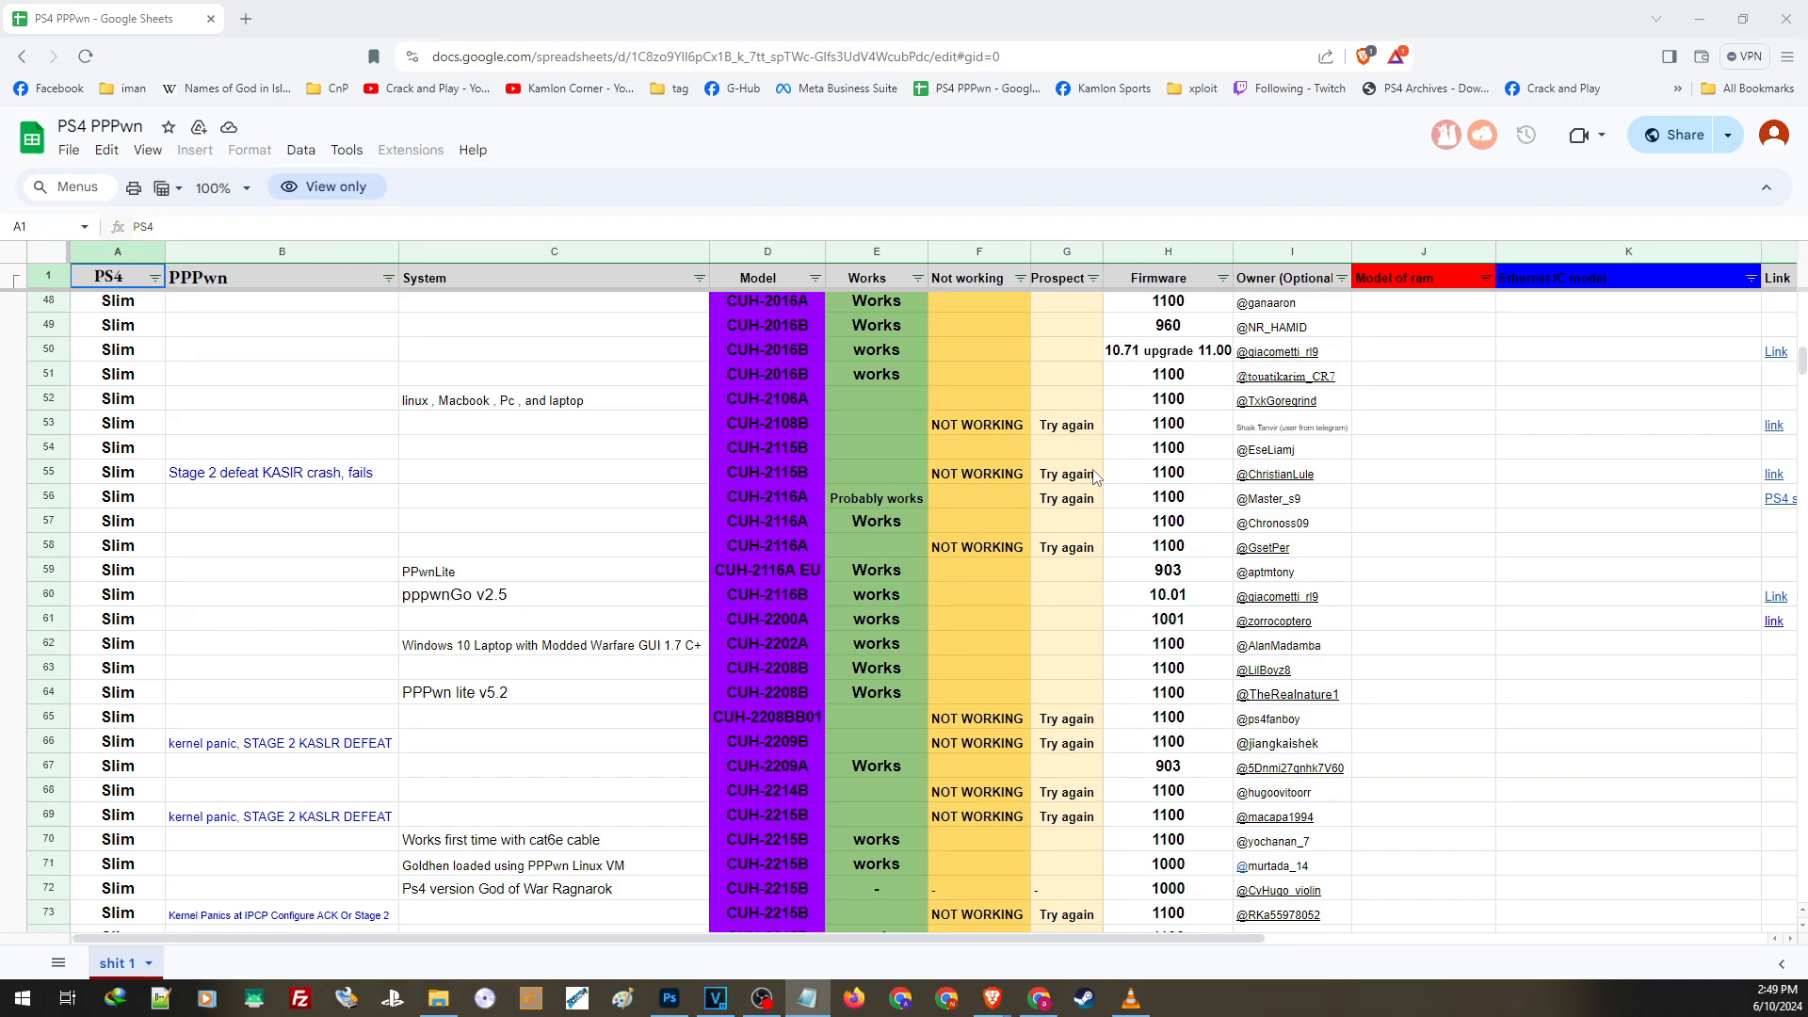
pyautogui.scroll(-3)
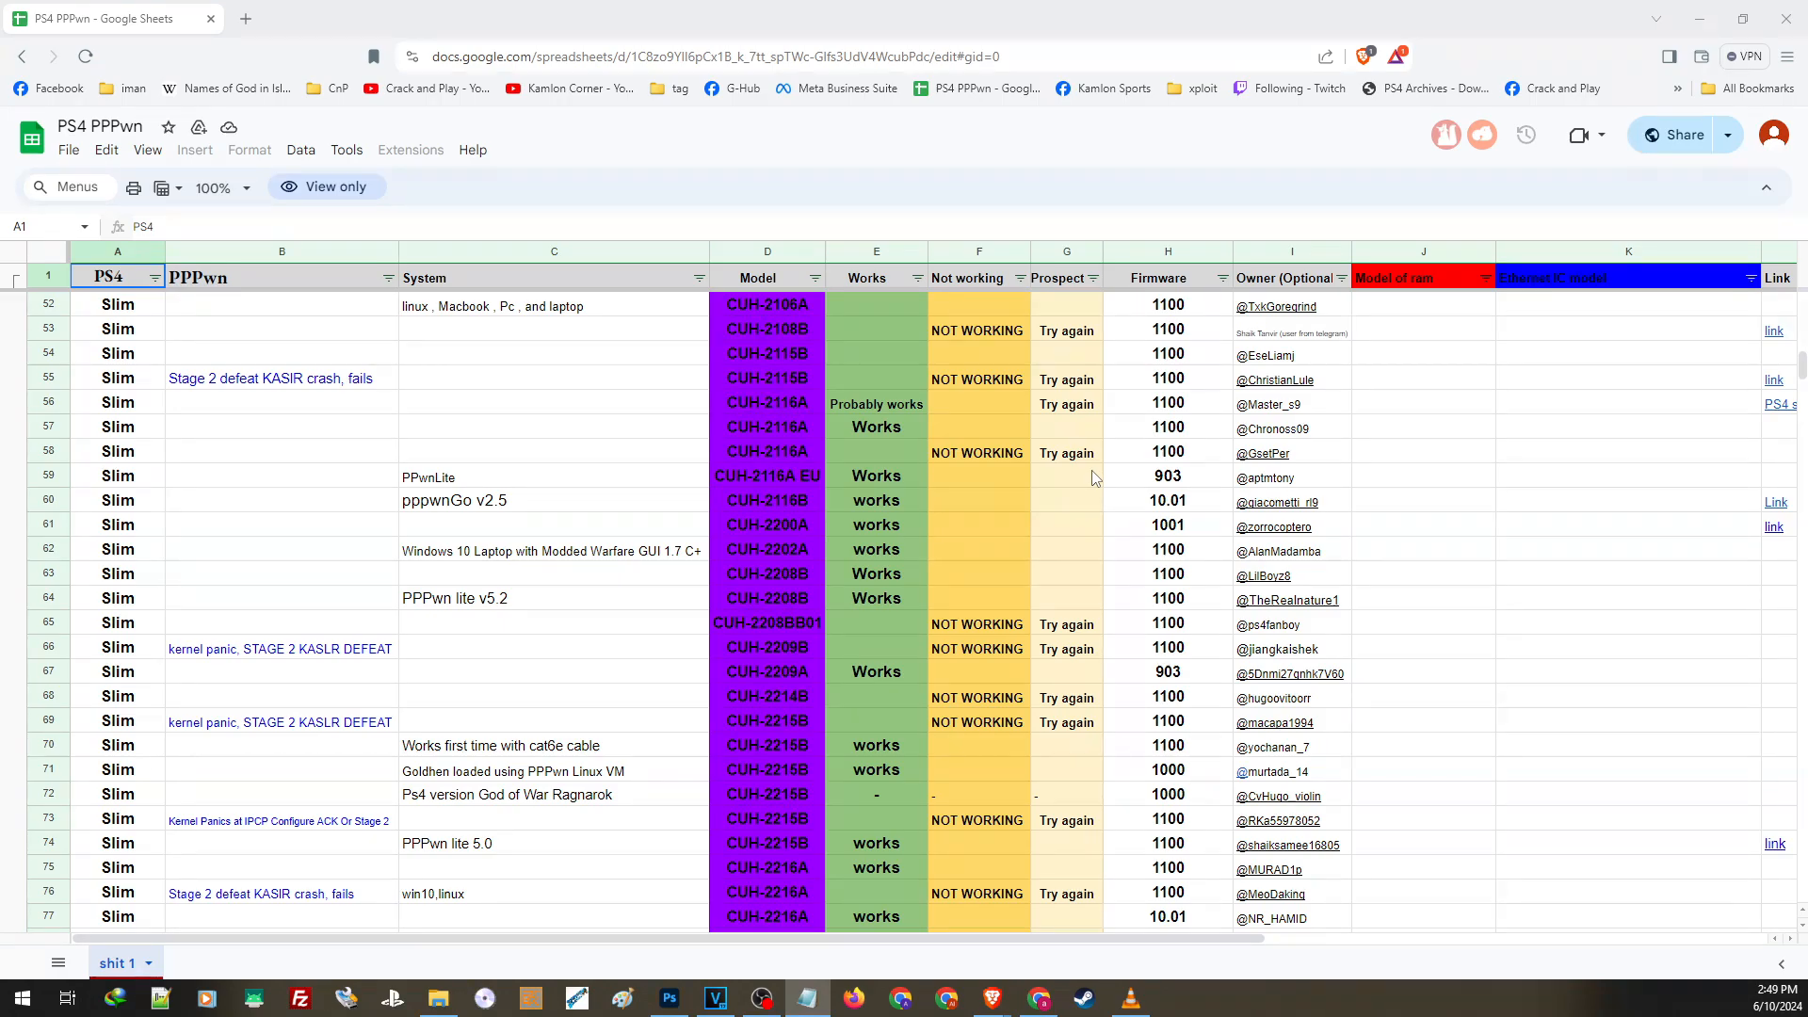
pyautogui.scroll(-3)
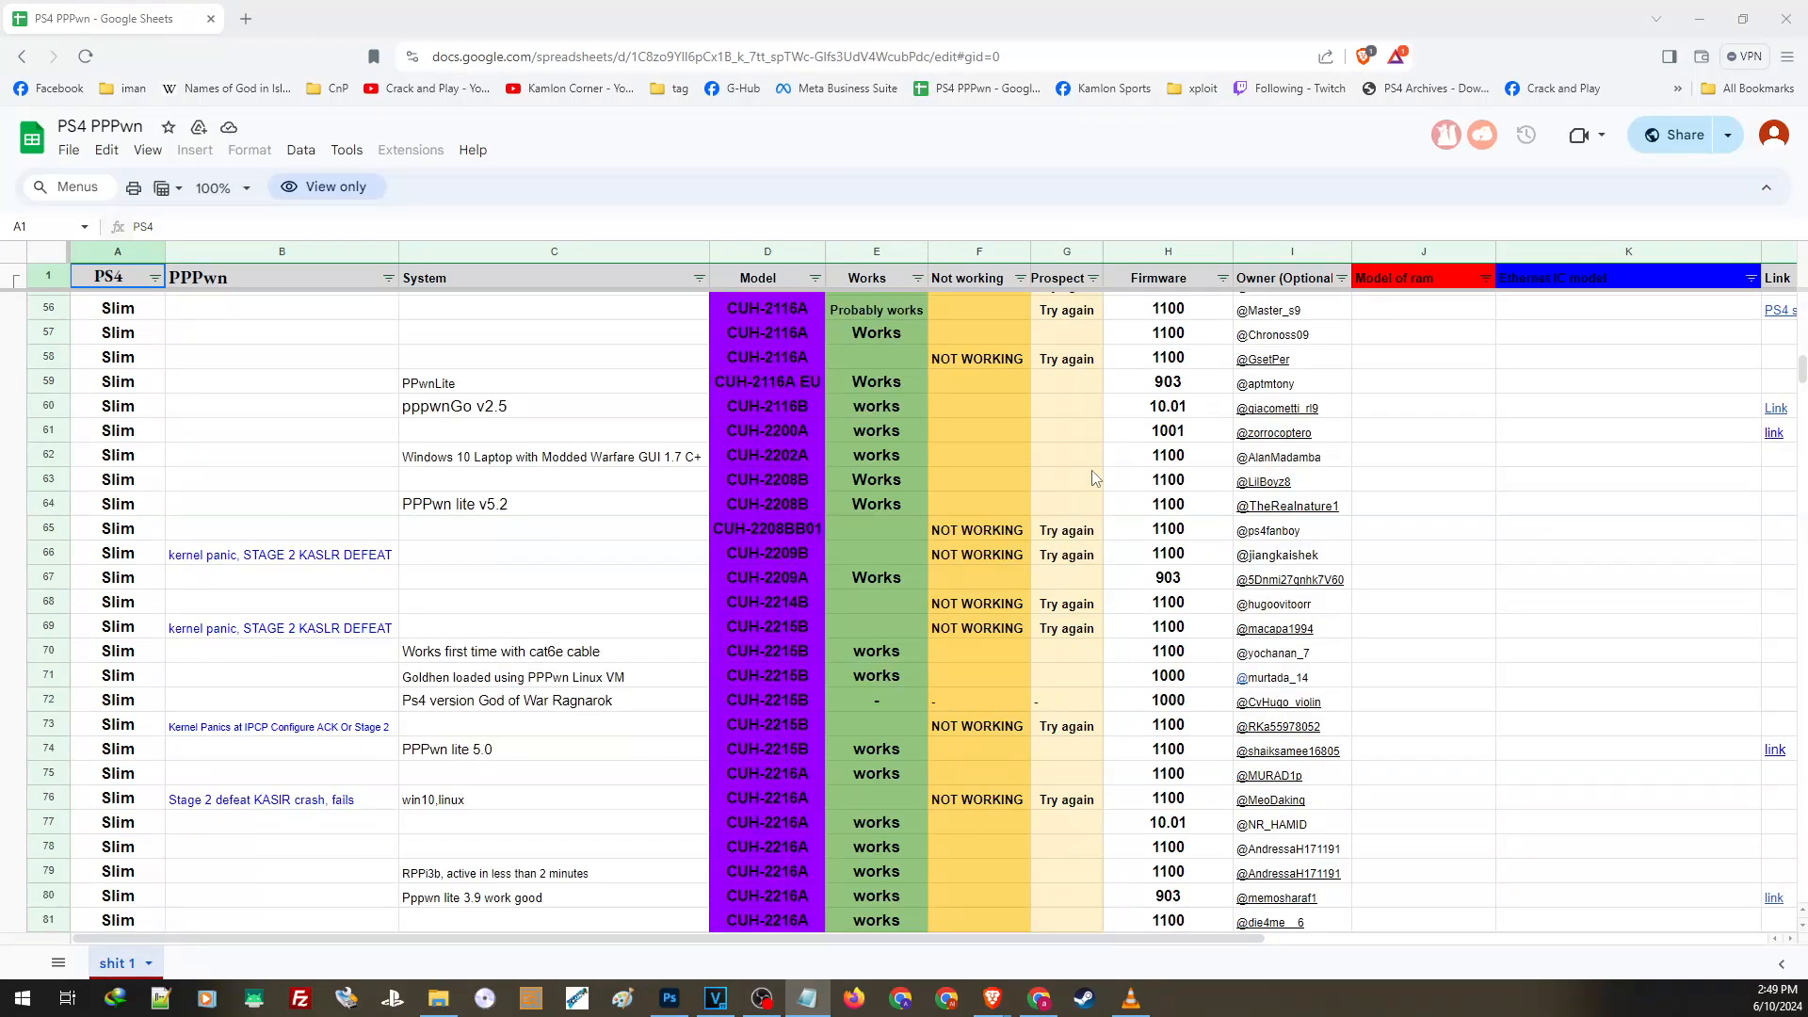
pyautogui.scroll(-3)
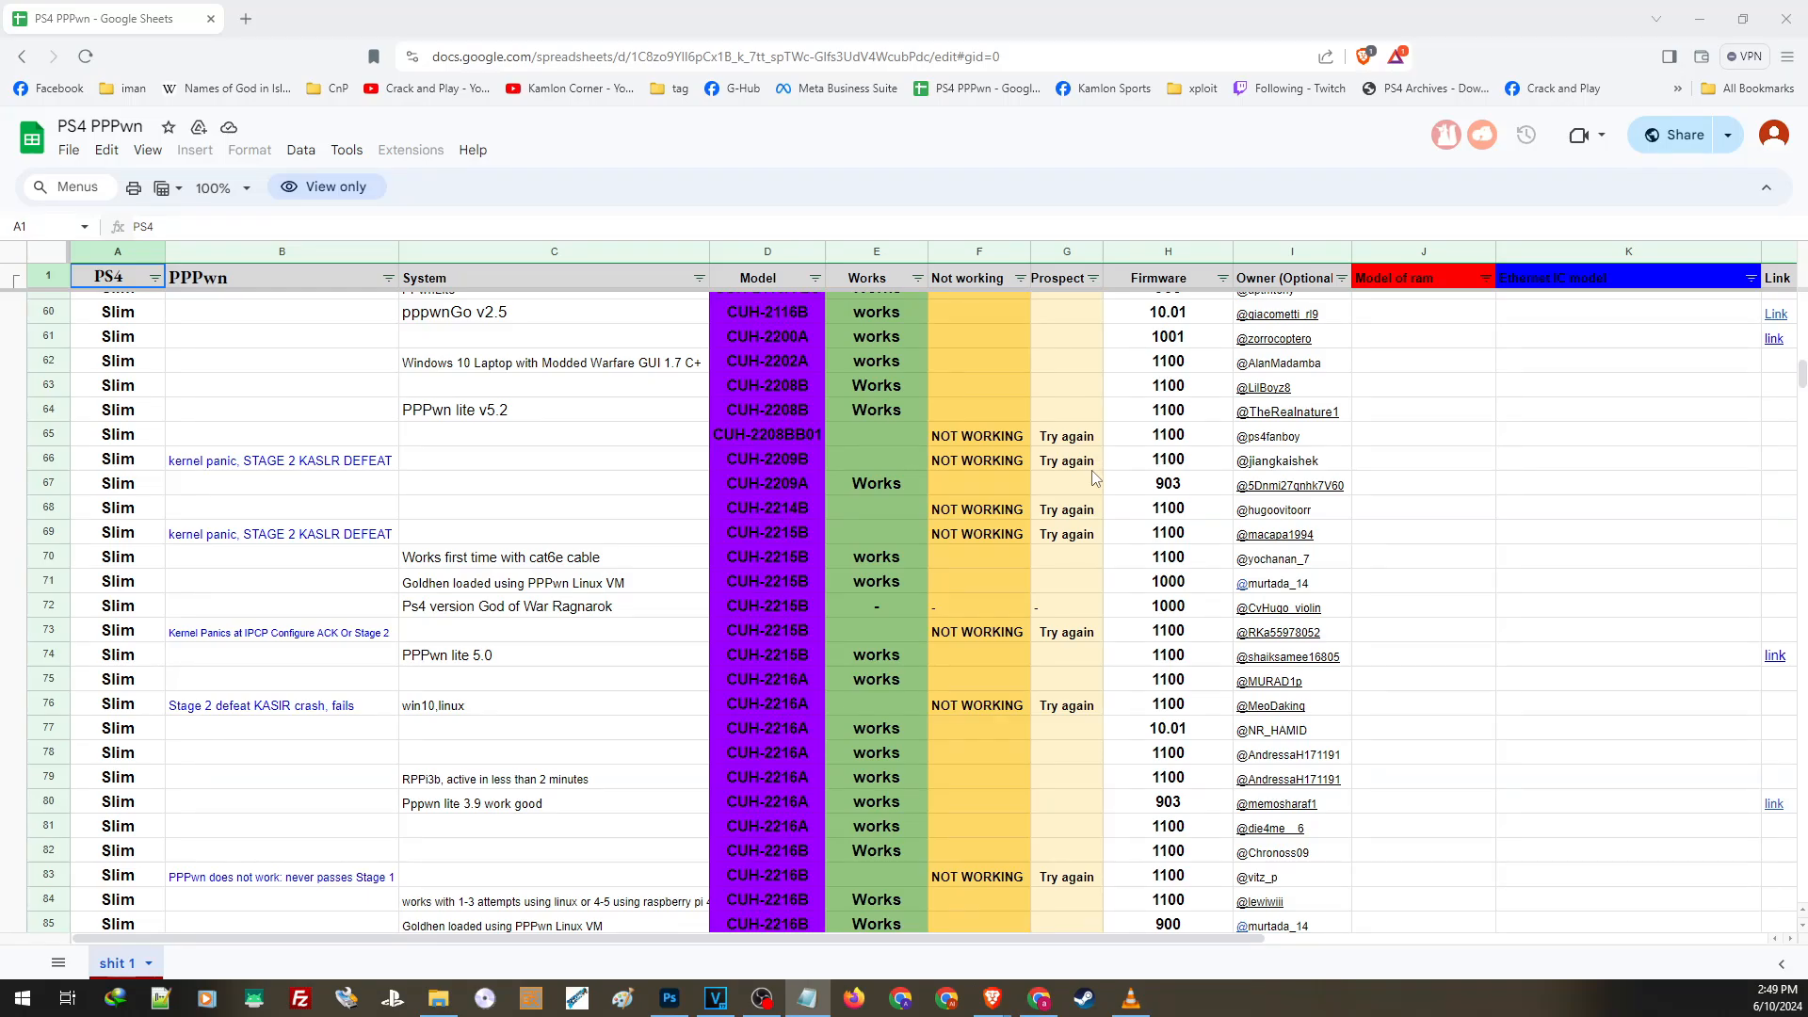
pyautogui.scroll(-3)
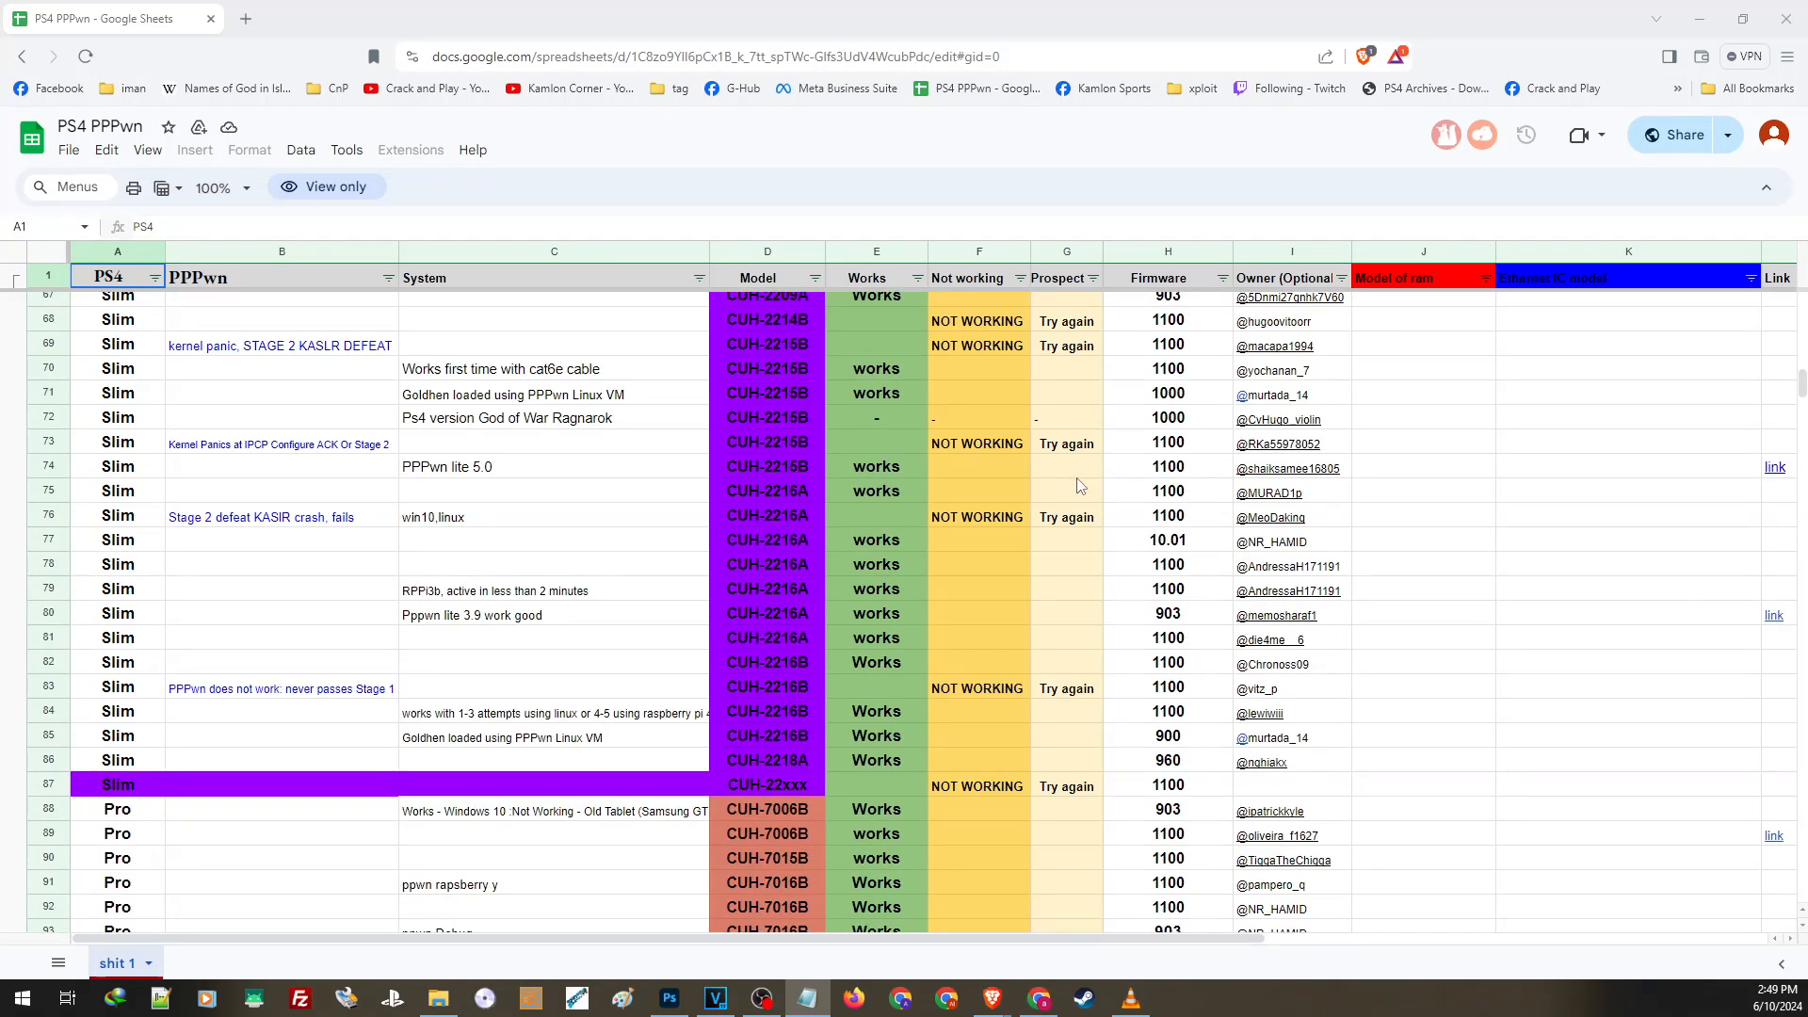
pyautogui.scroll(-3)
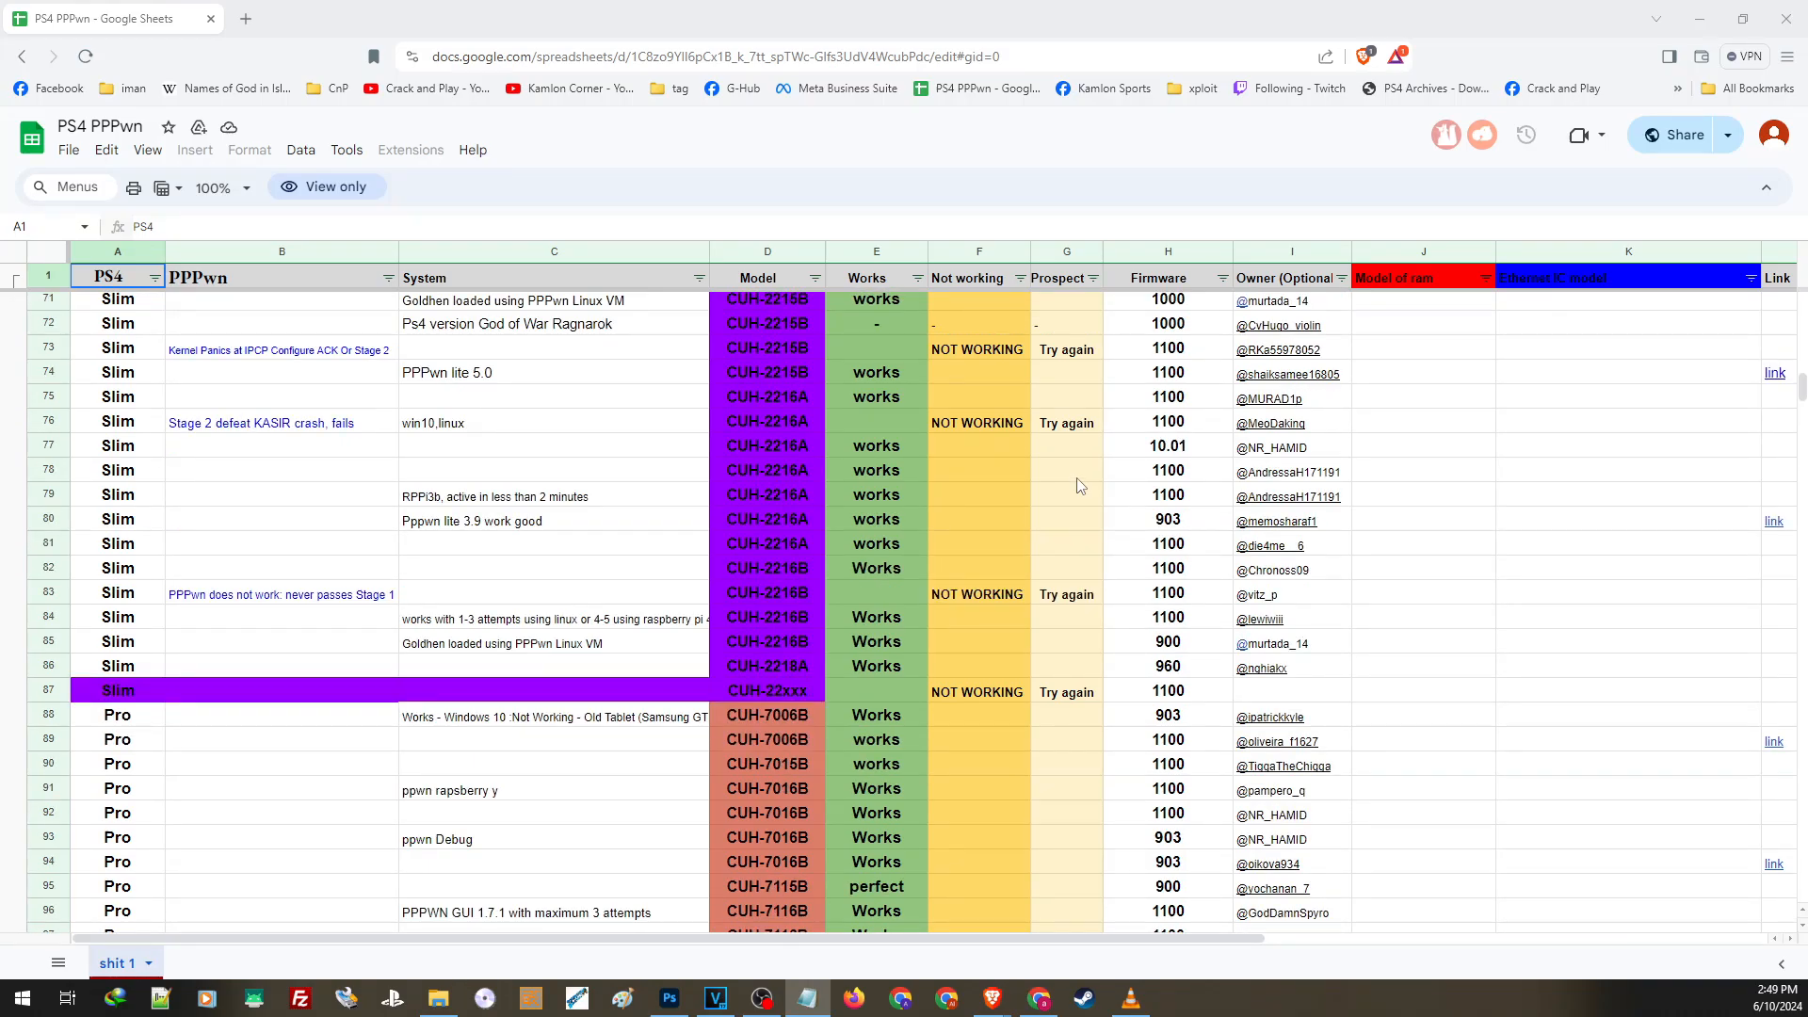
pyautogui.scroll(-3)
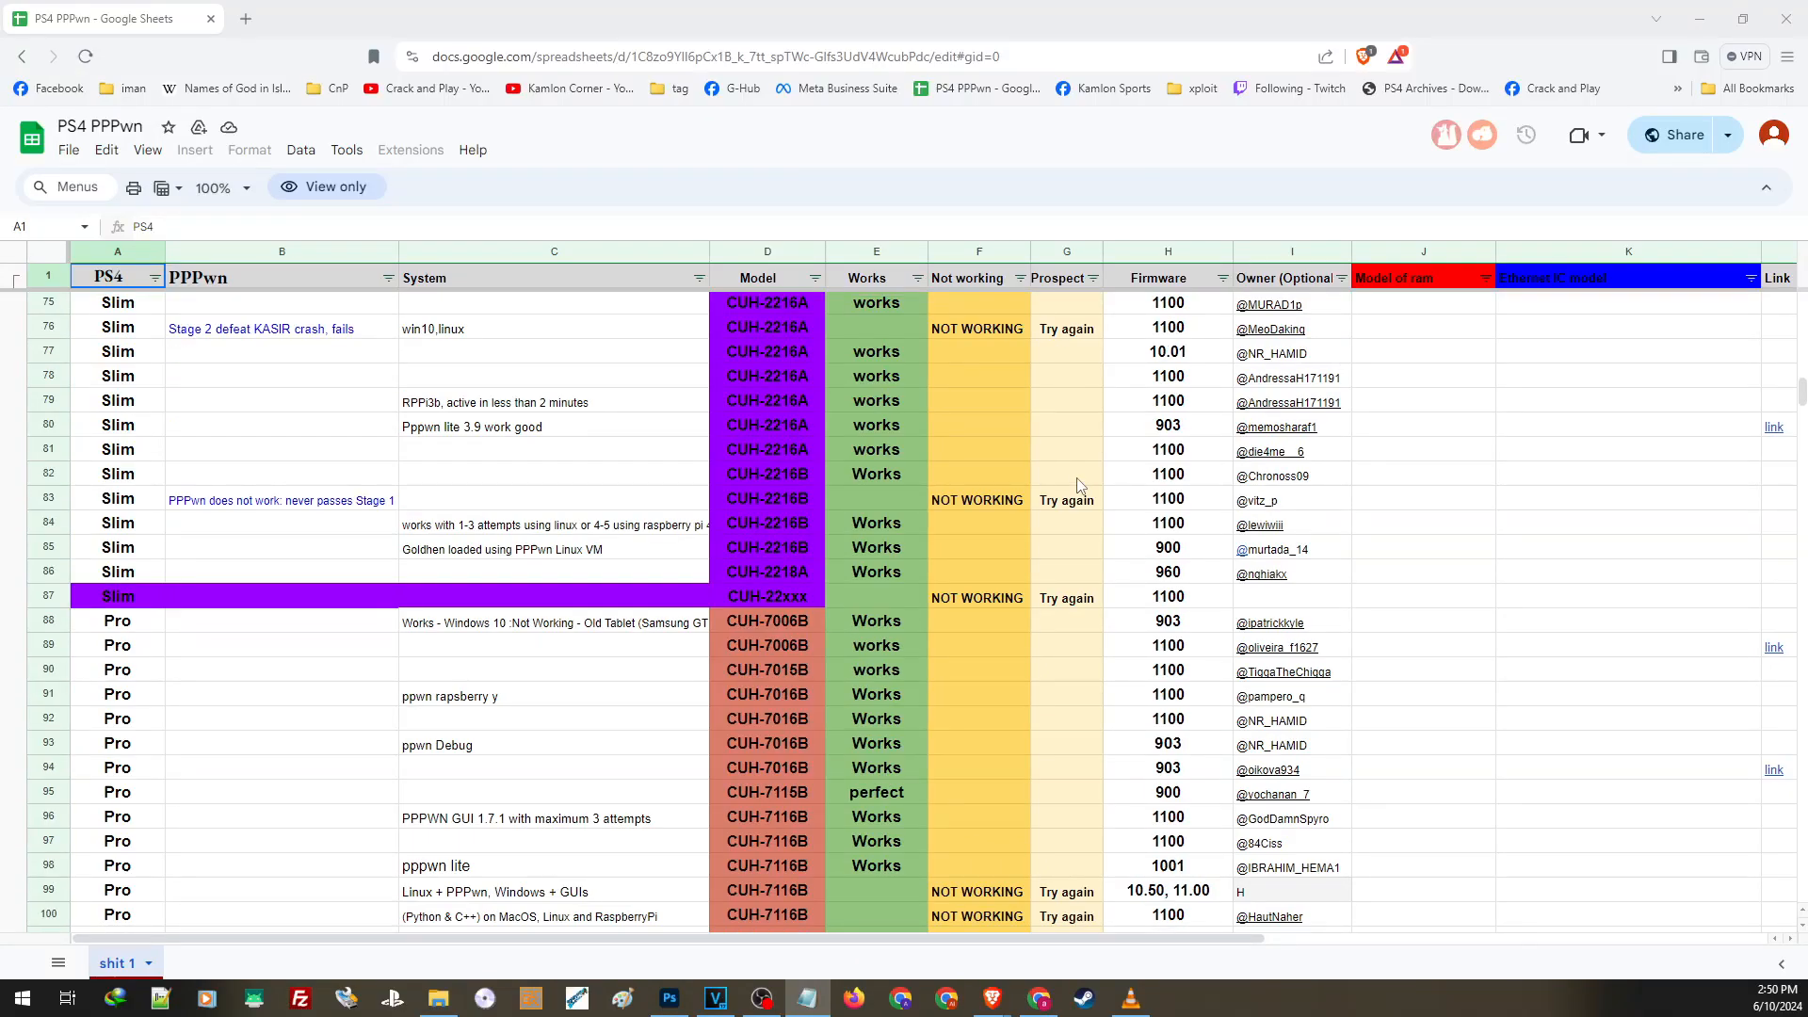
pyautogui.scroll(-3)
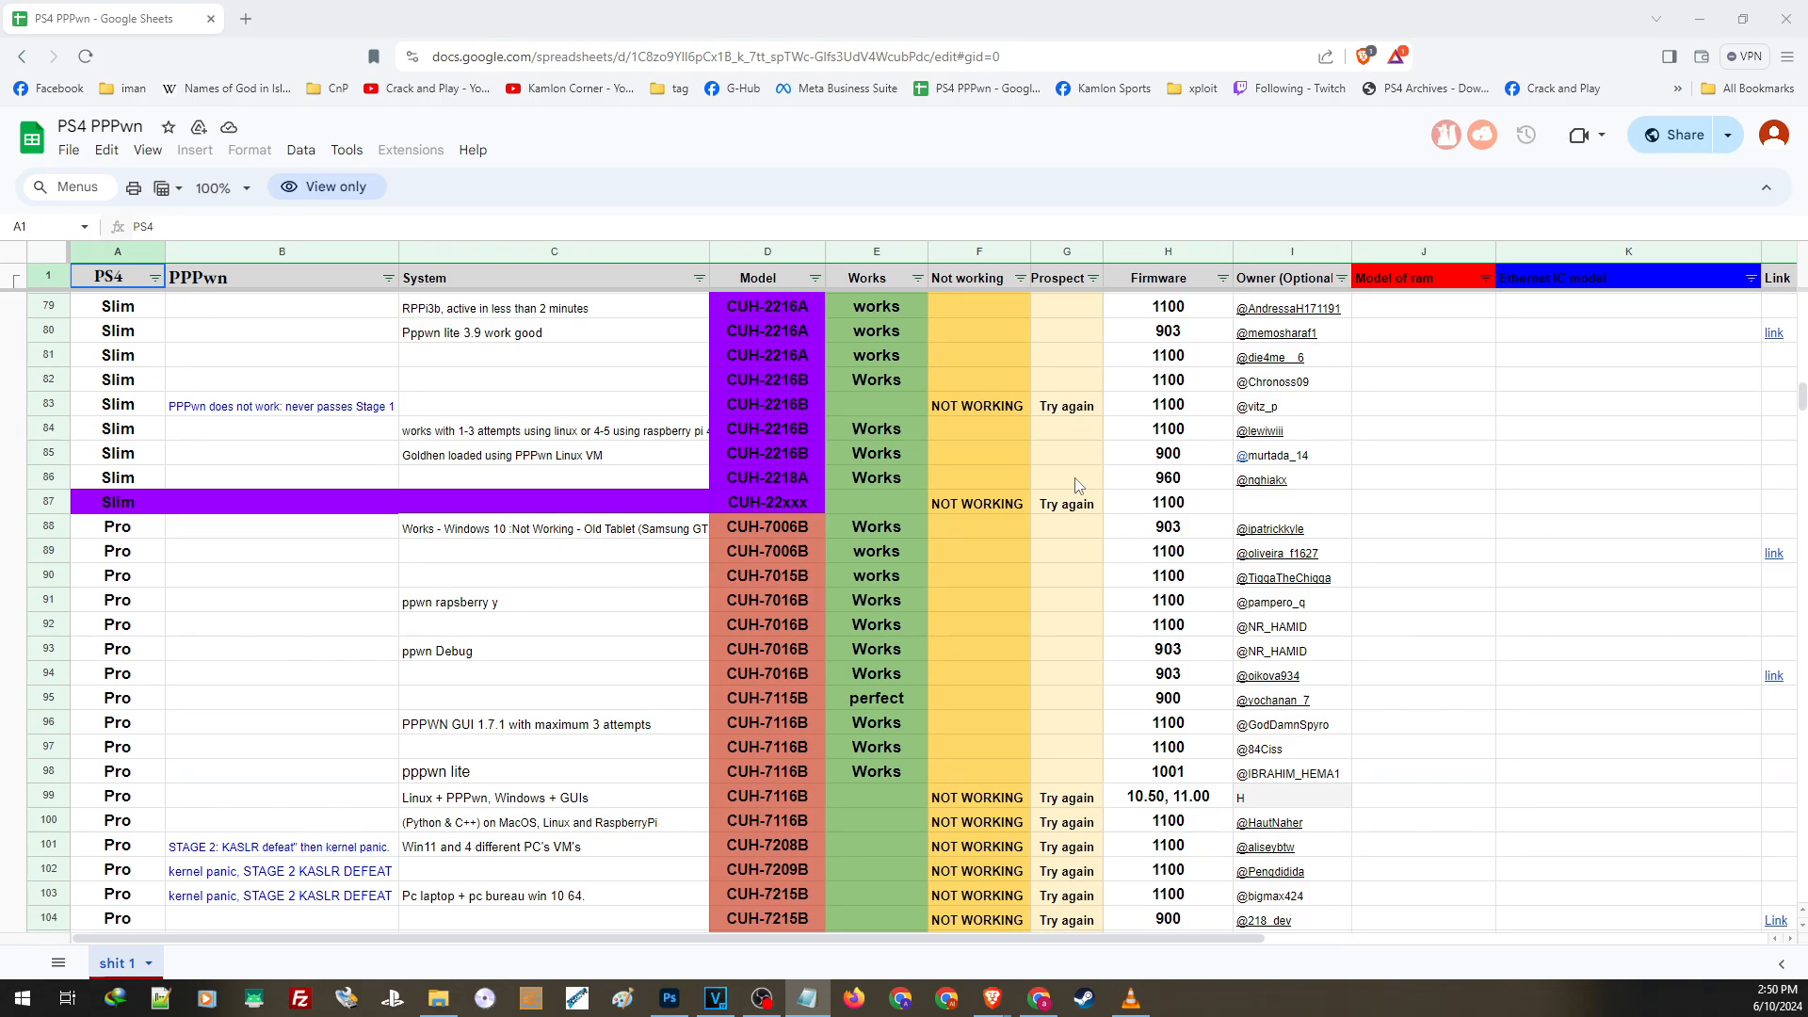
pyautogui.scroll(-3)
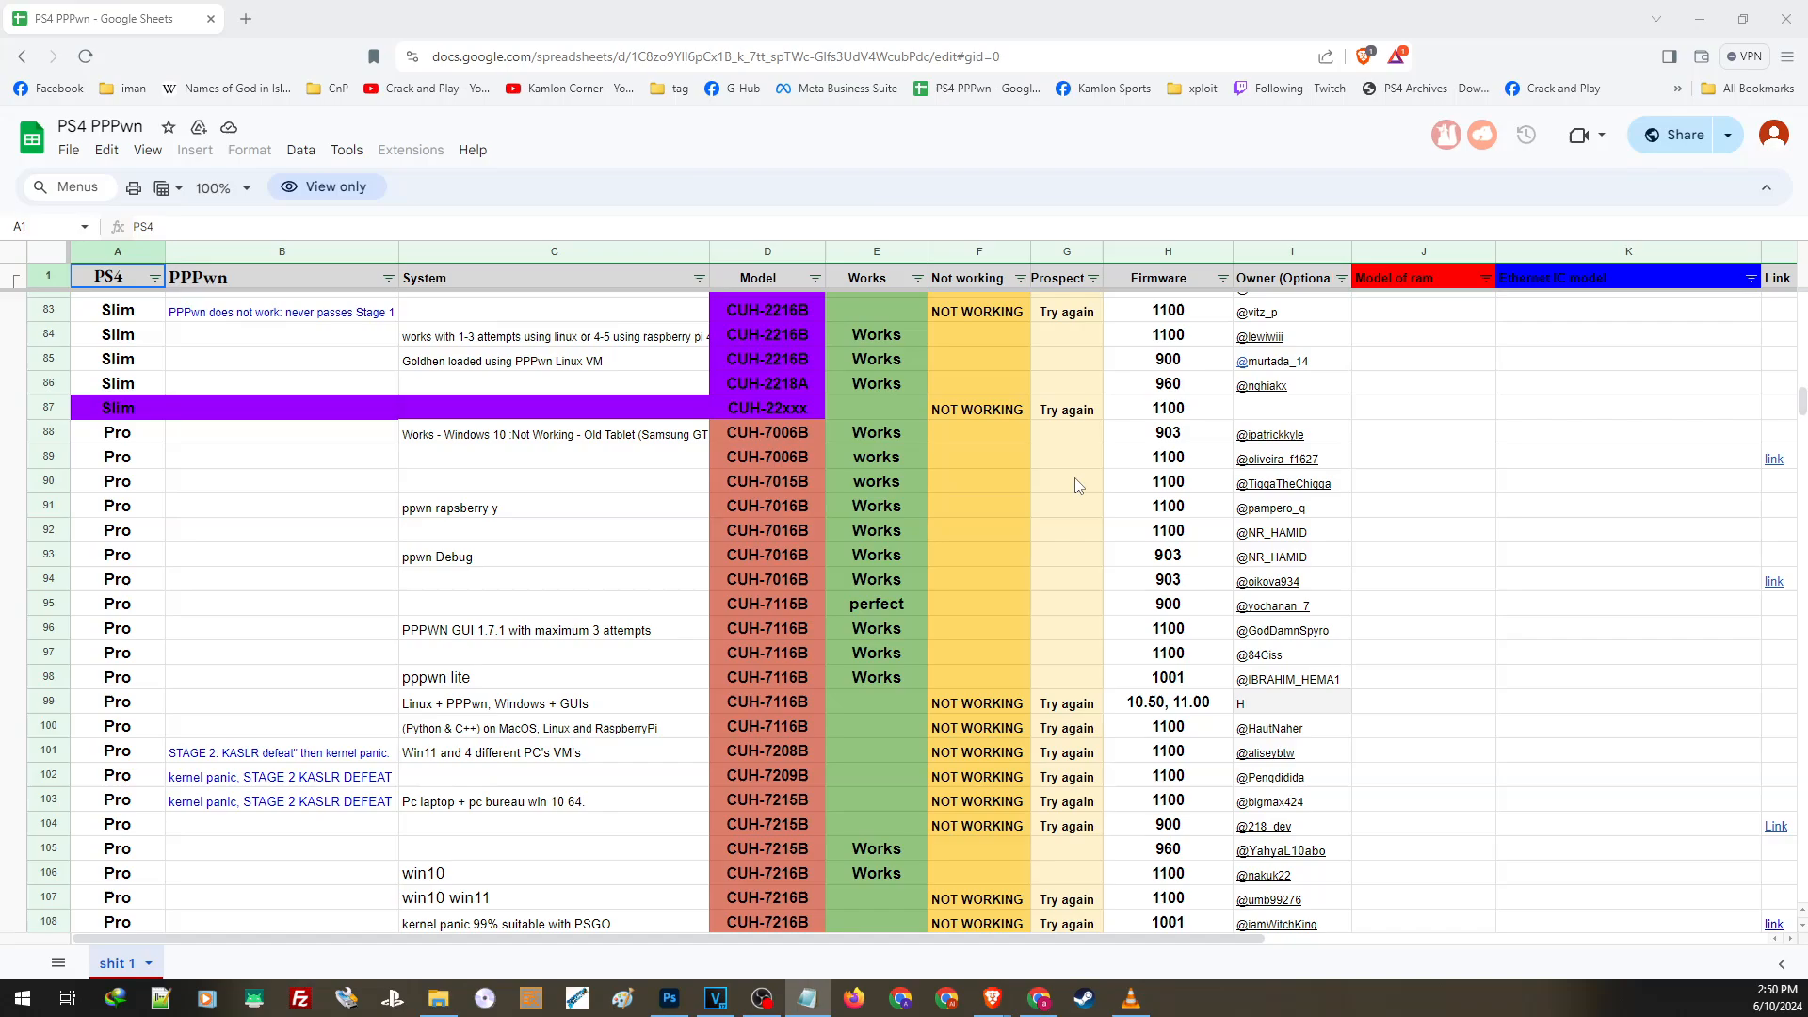
pyautogui.scroll(-3)
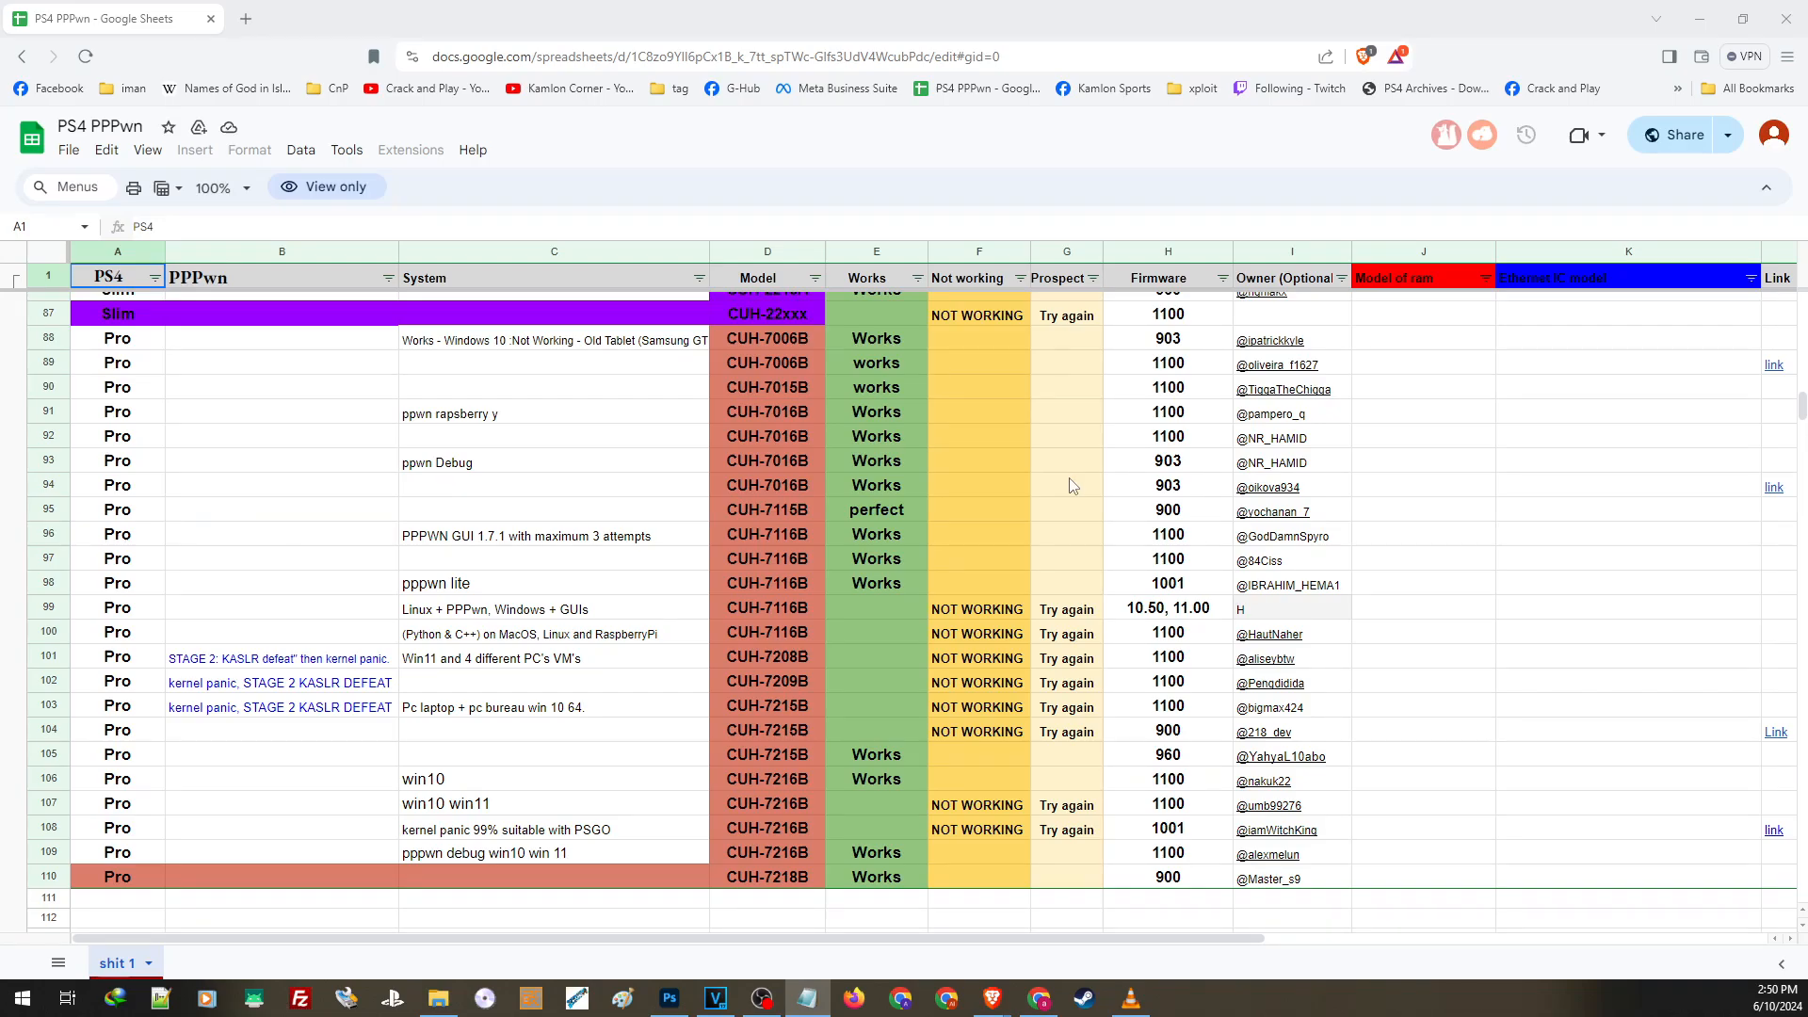
pyautogui.scroll(-3)
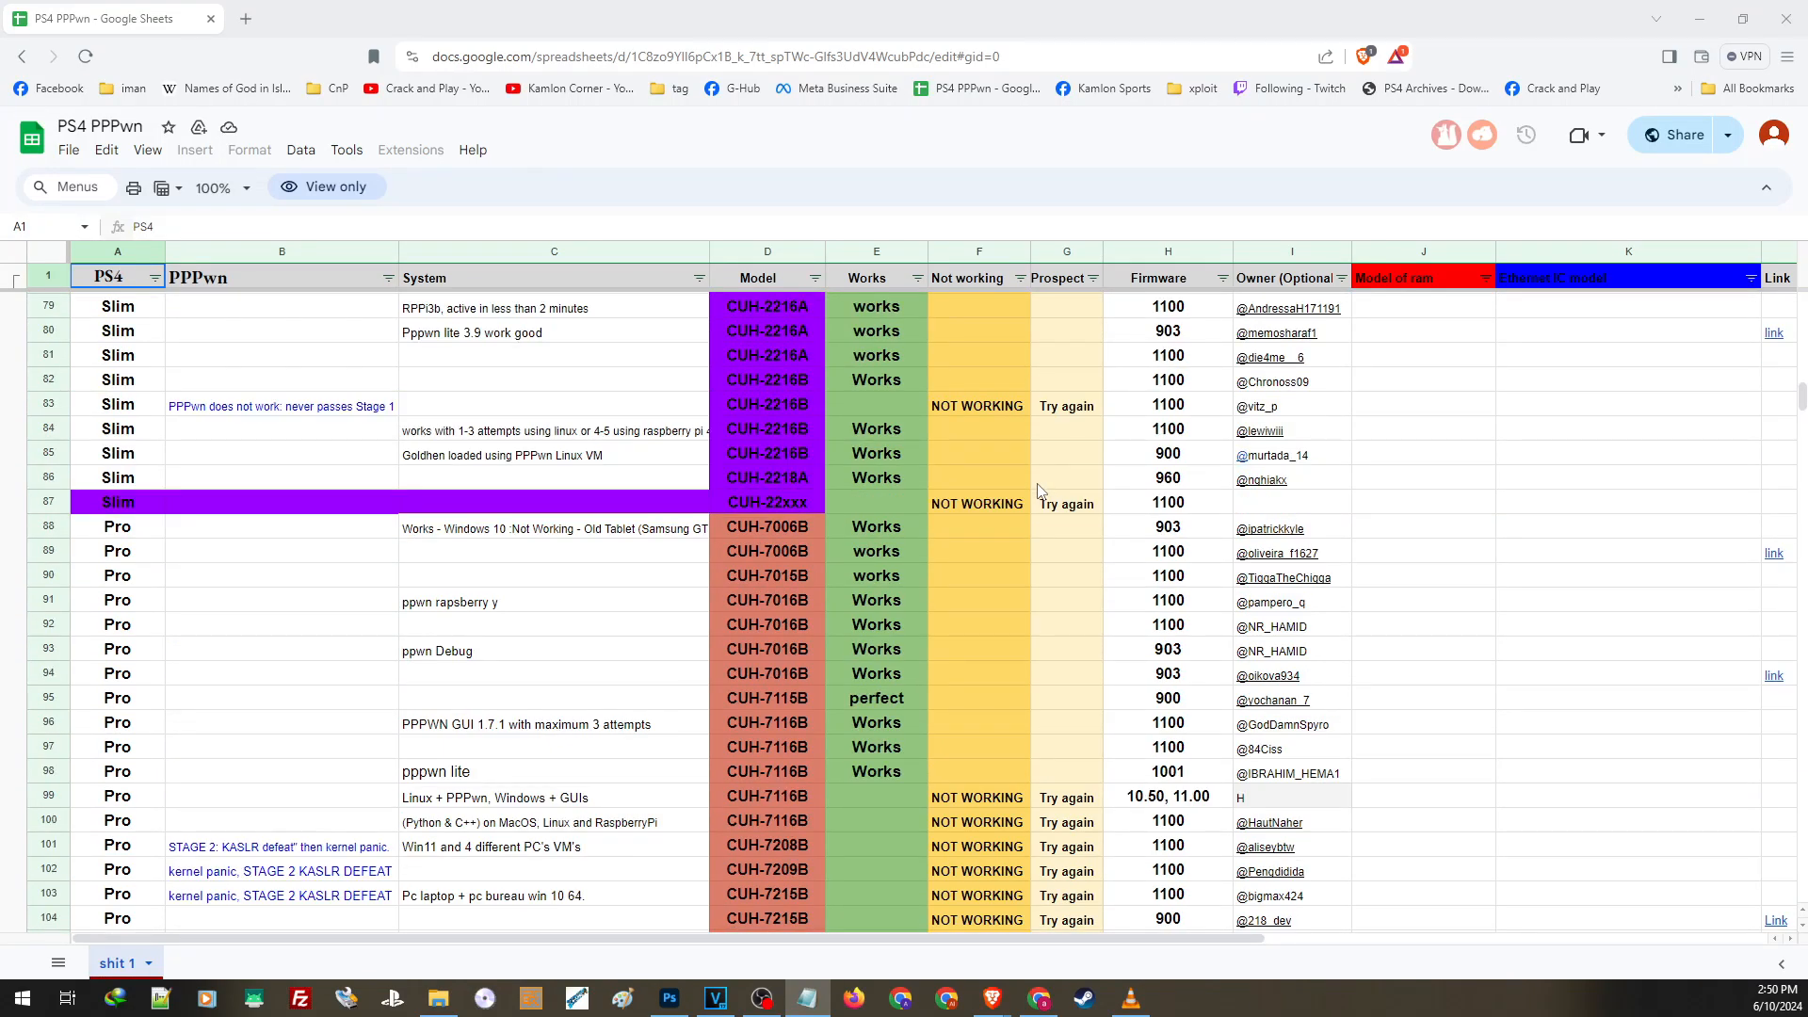
pyautogui.moveTo(1029, 491)
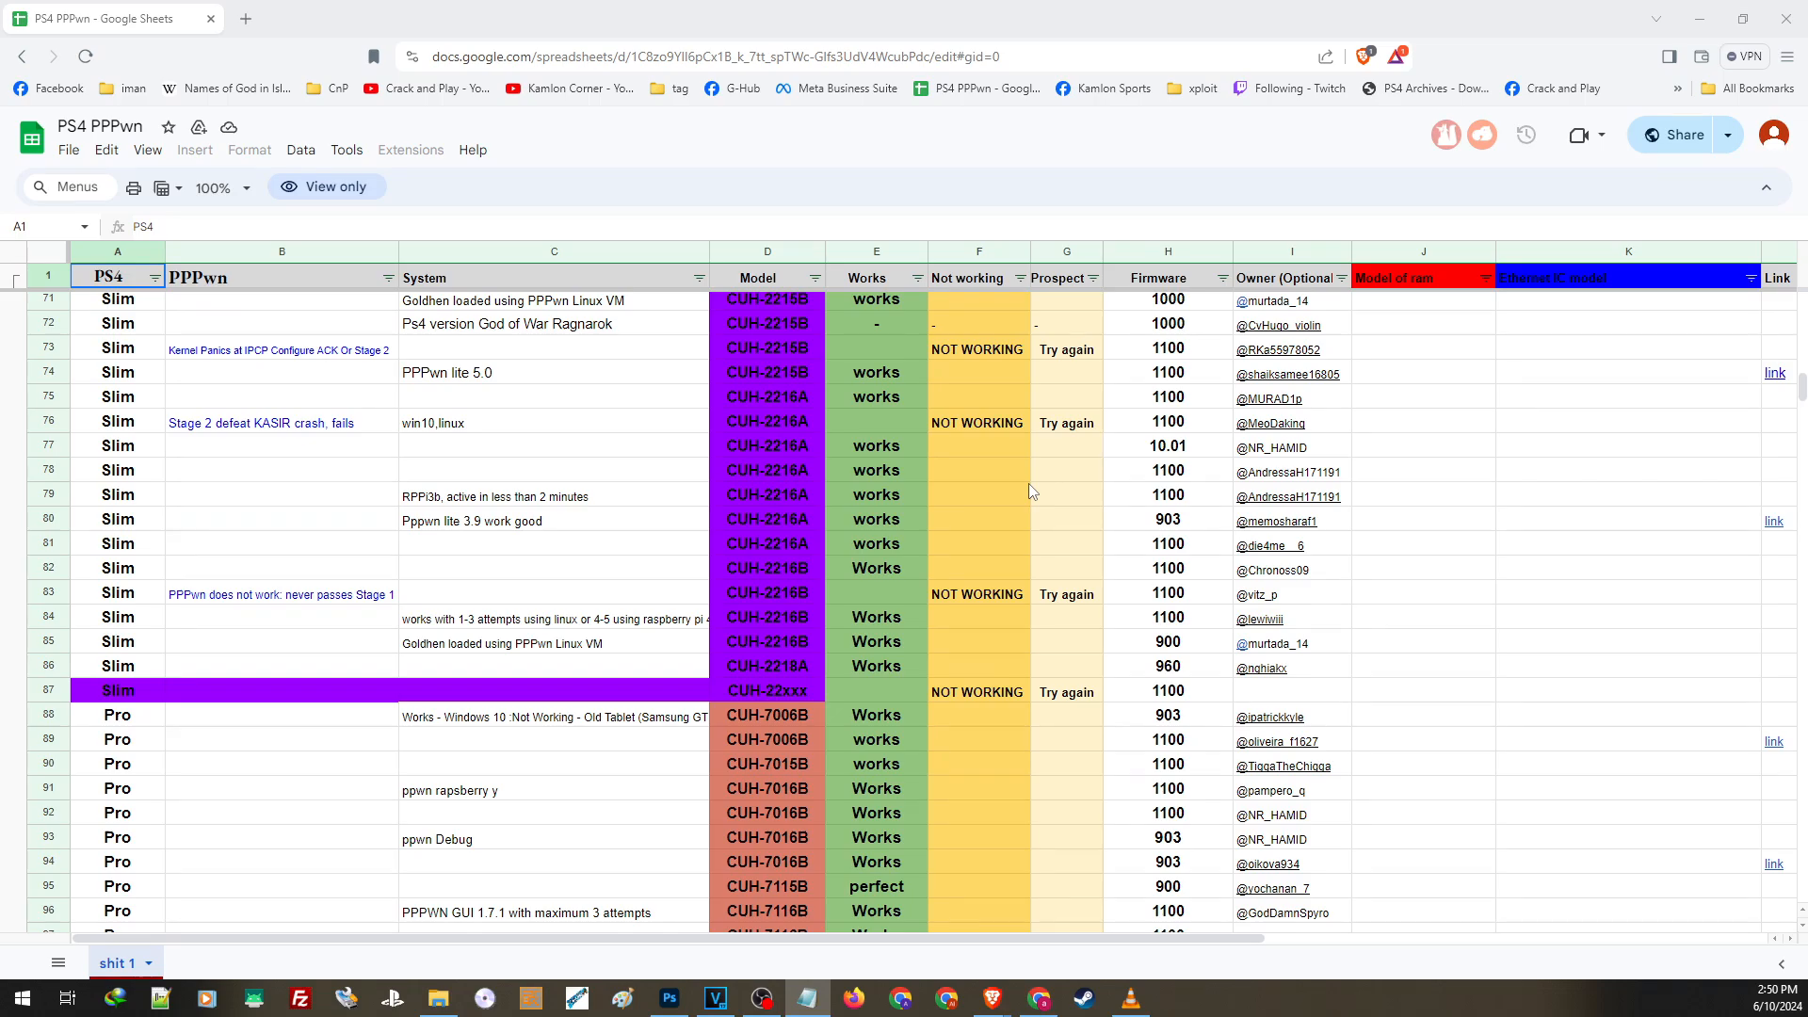
pyautogui.scroll(-3)
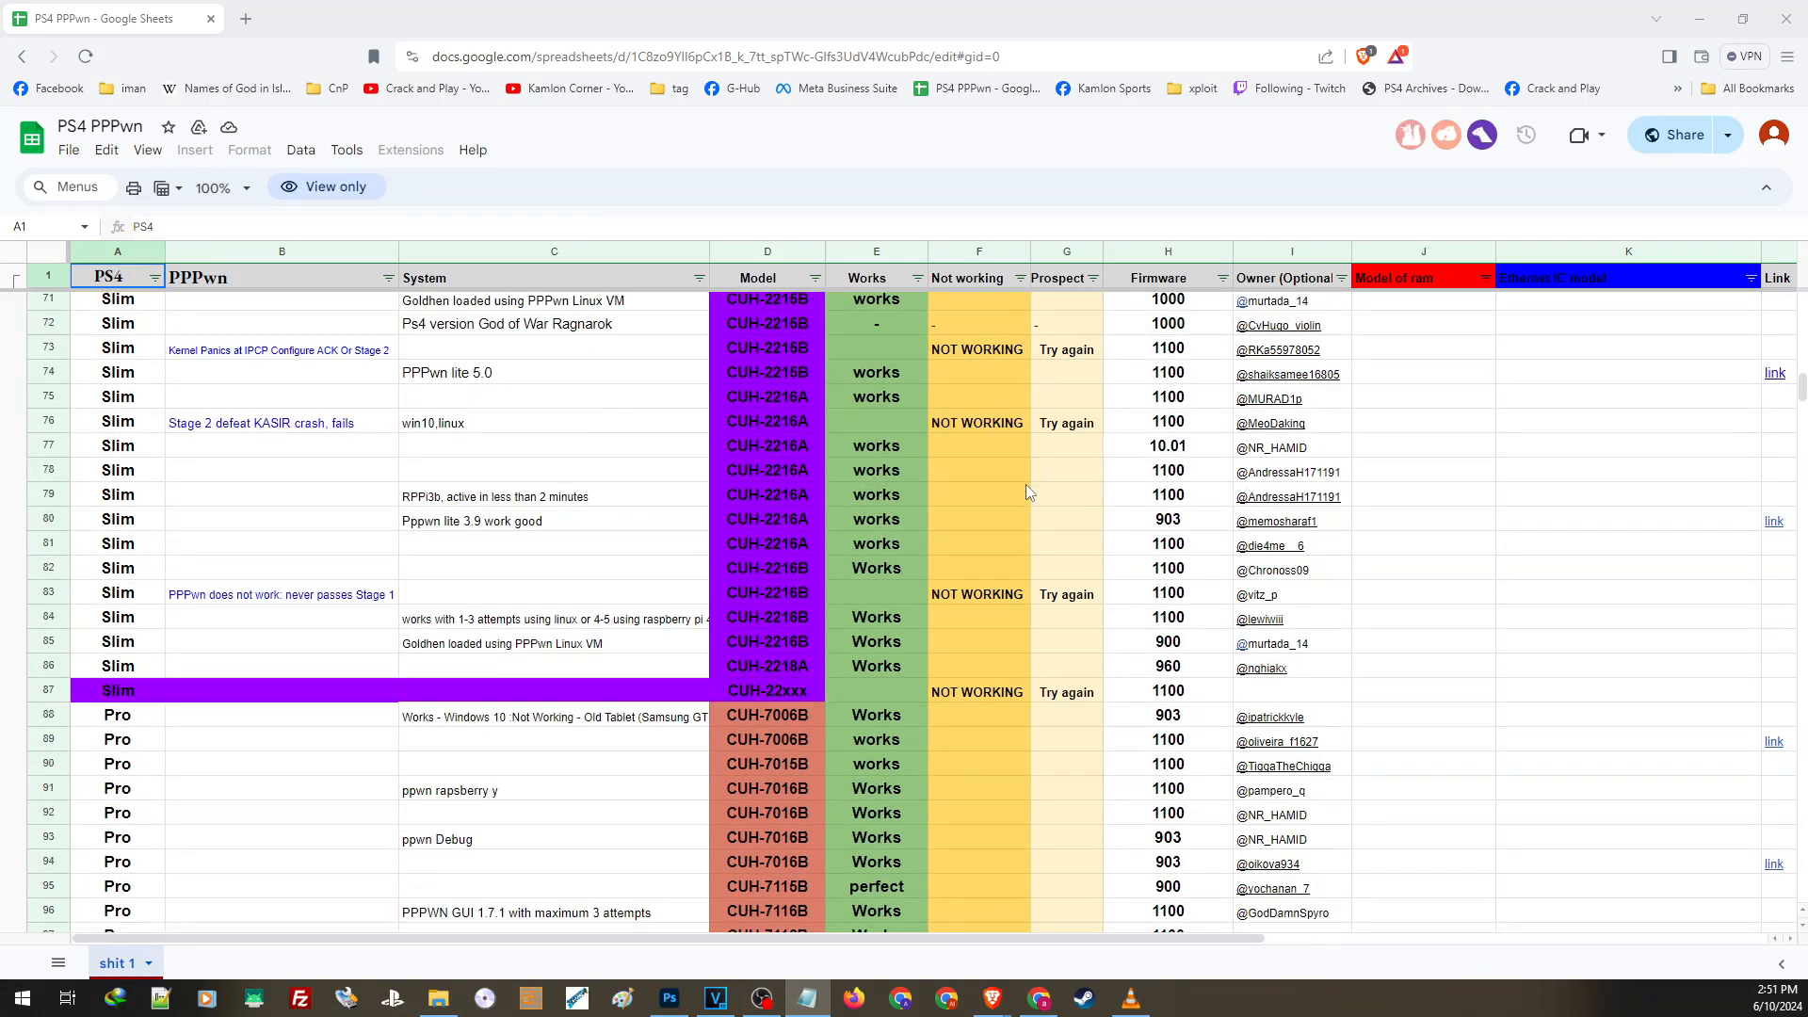
pyautogui.scroll(-3)
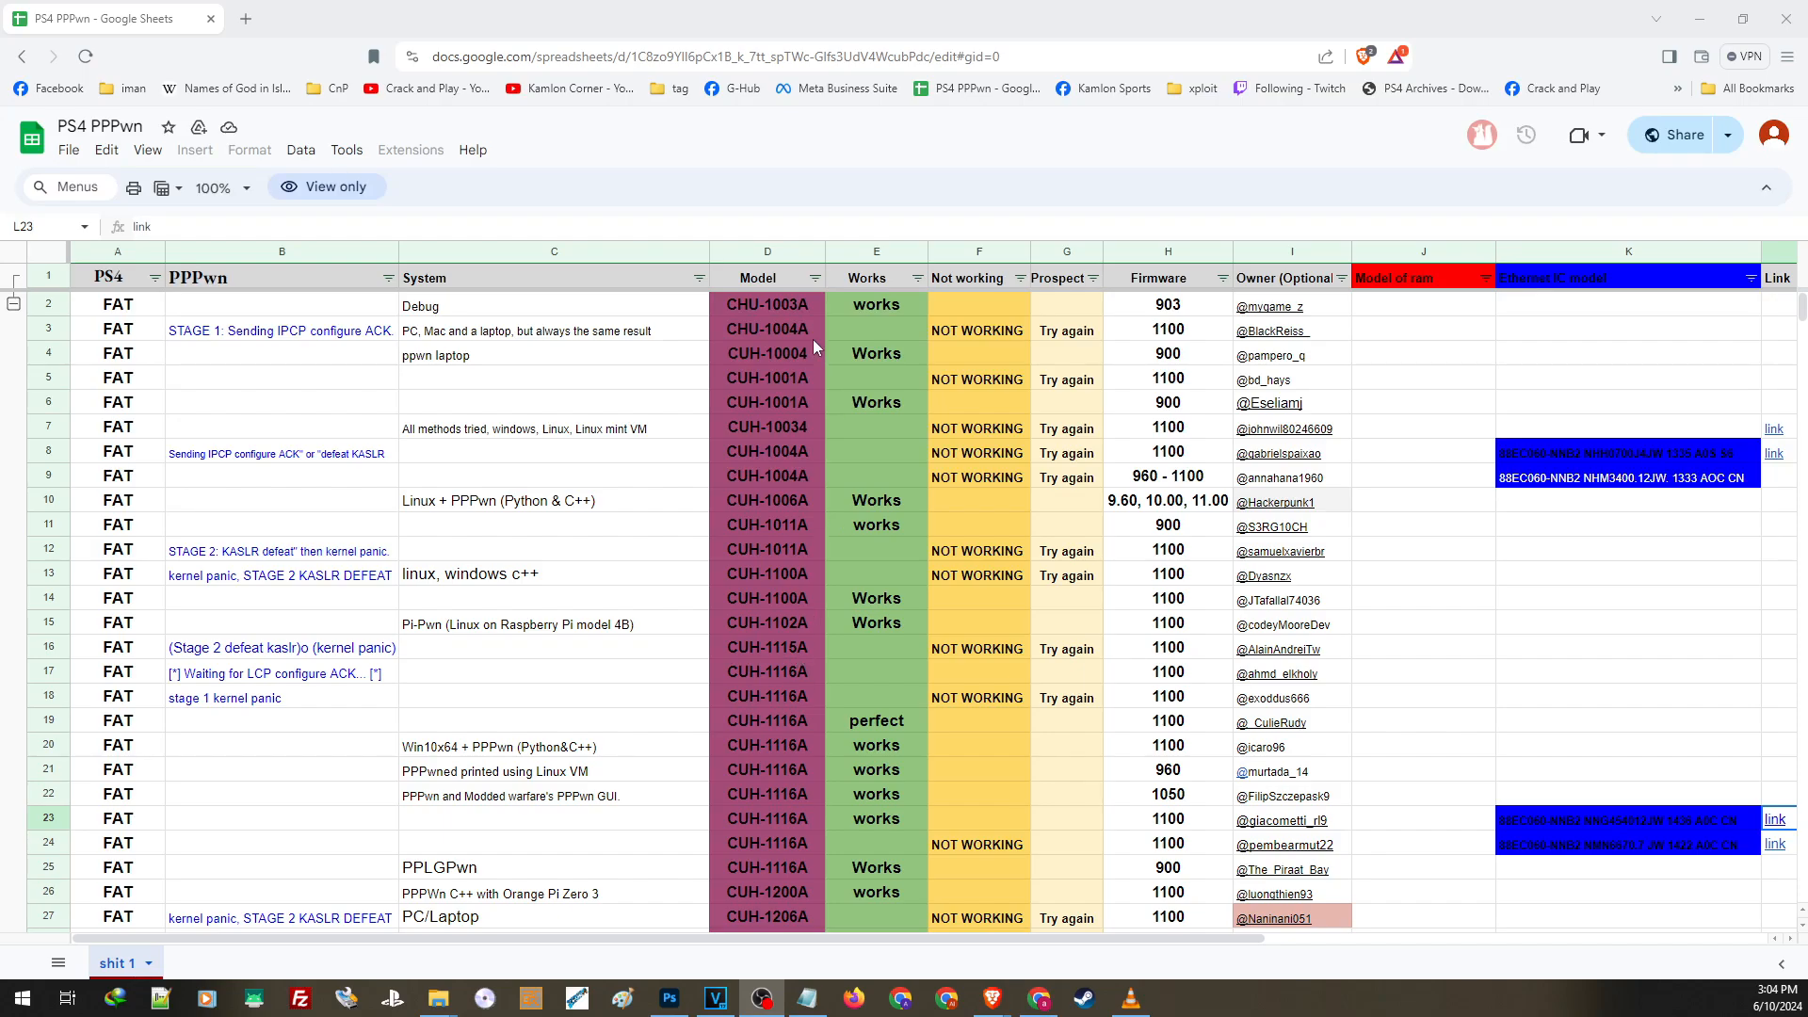
pyautogui.moveTo(808, 407)
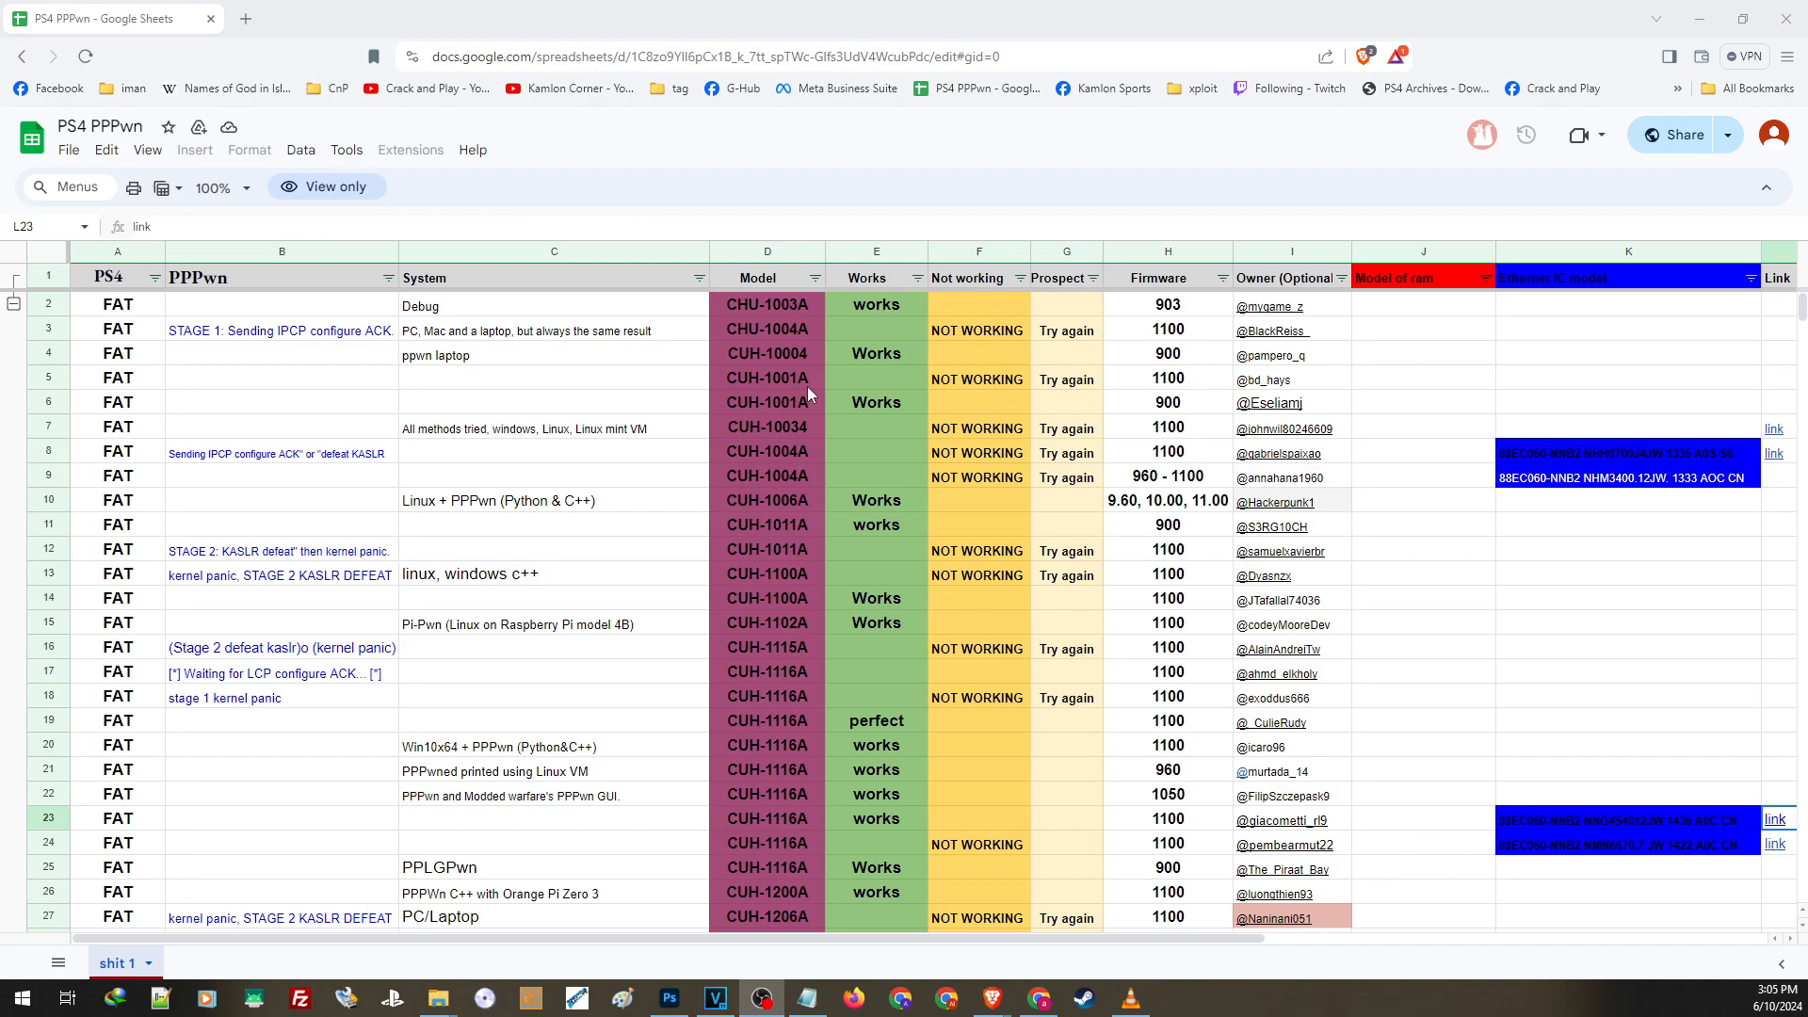
pyautogui.moveTo(801, 391)
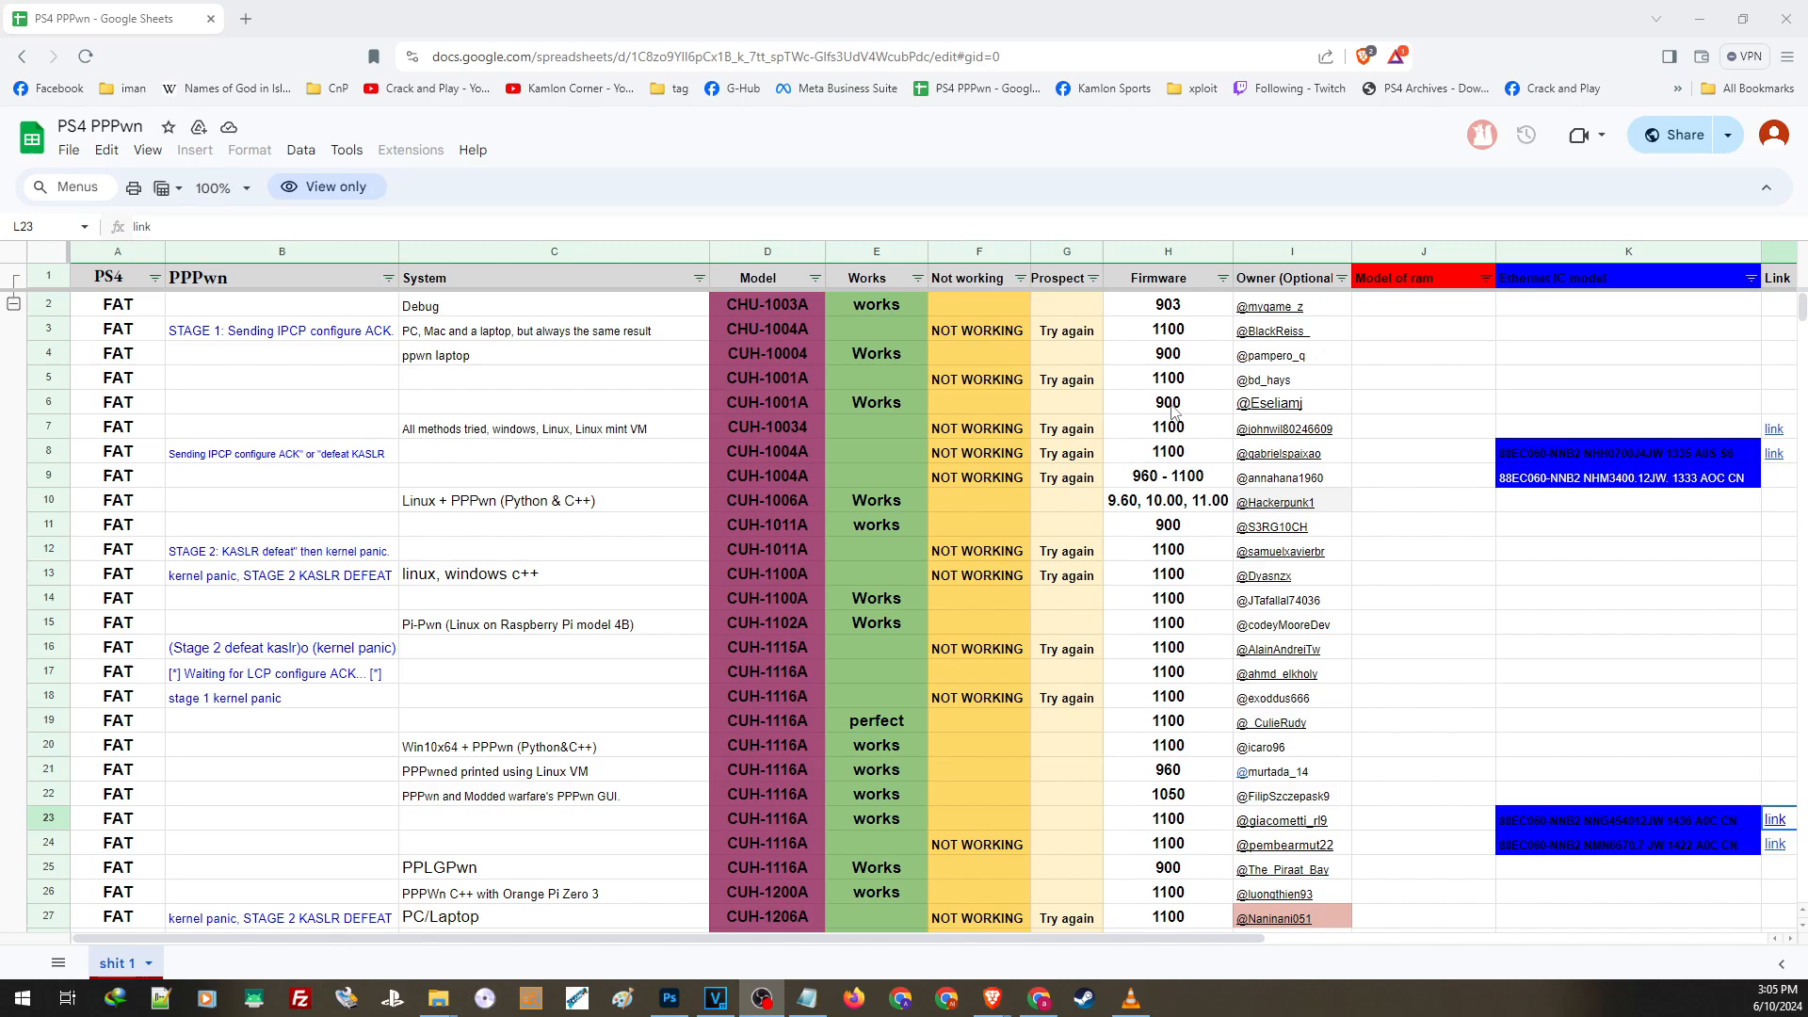
pyautogui.moveTo(1170, 383)
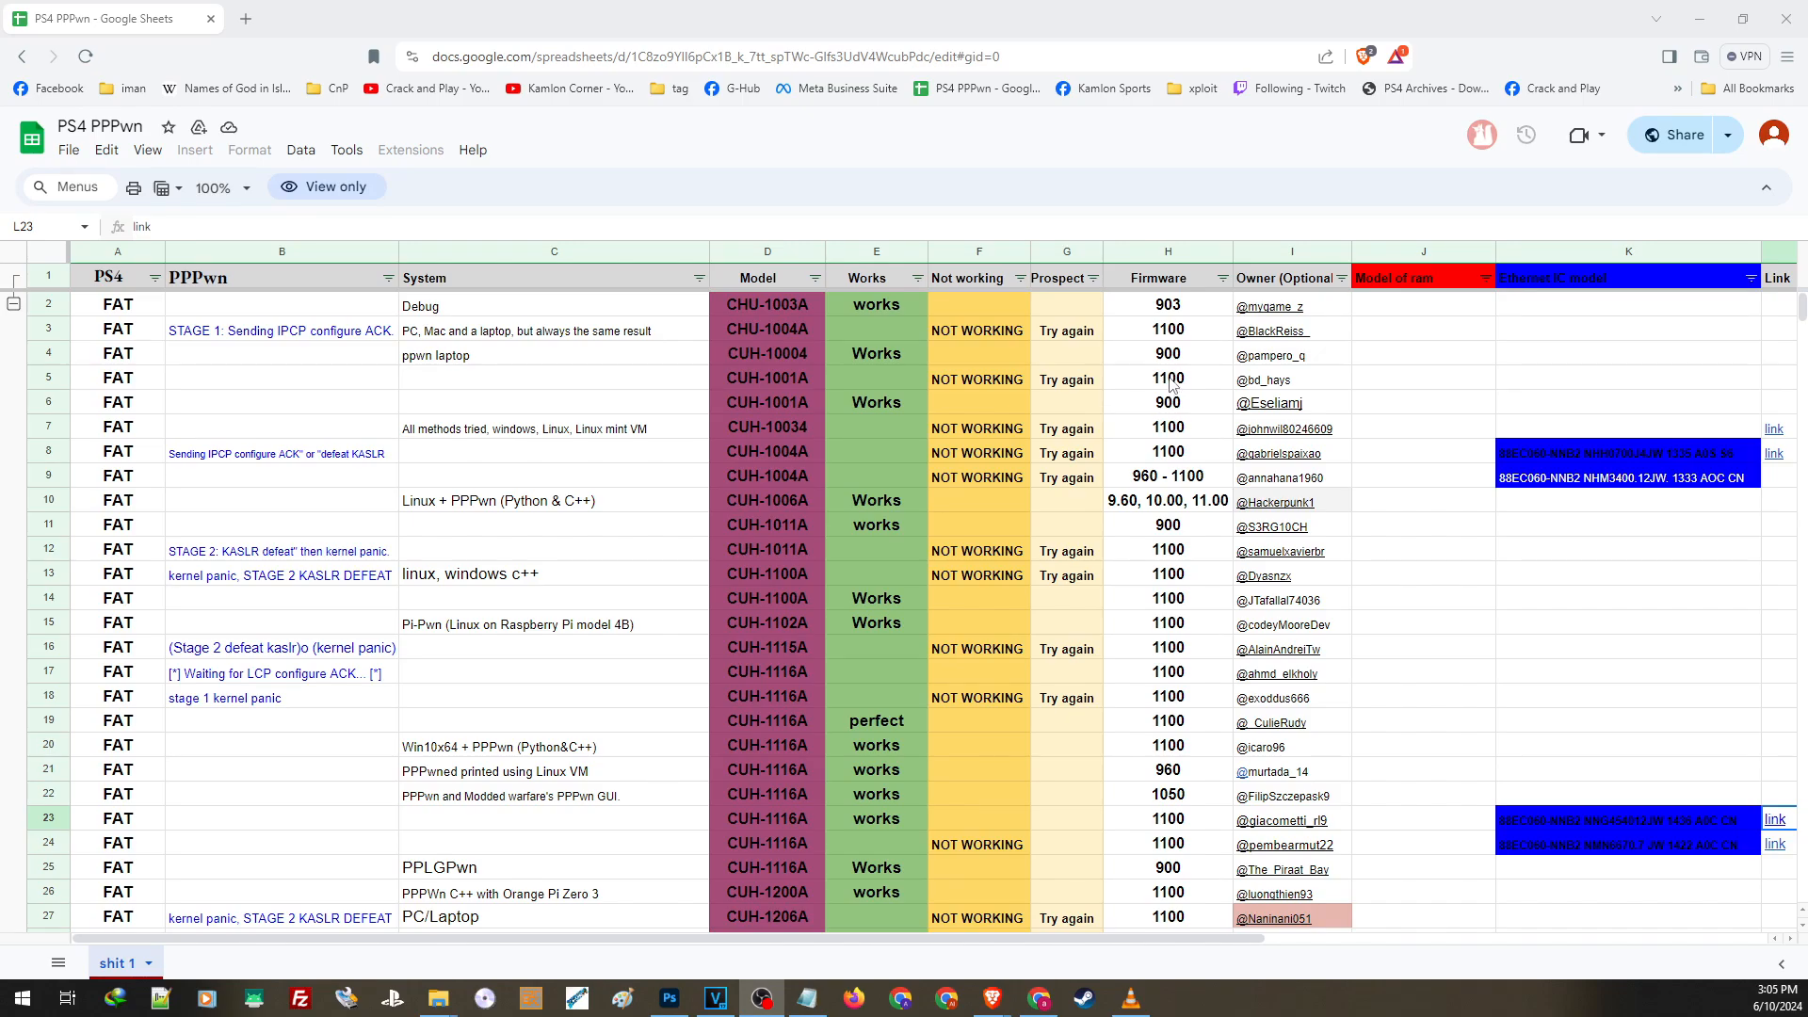
pyautogui.moveTo(1270, 395)
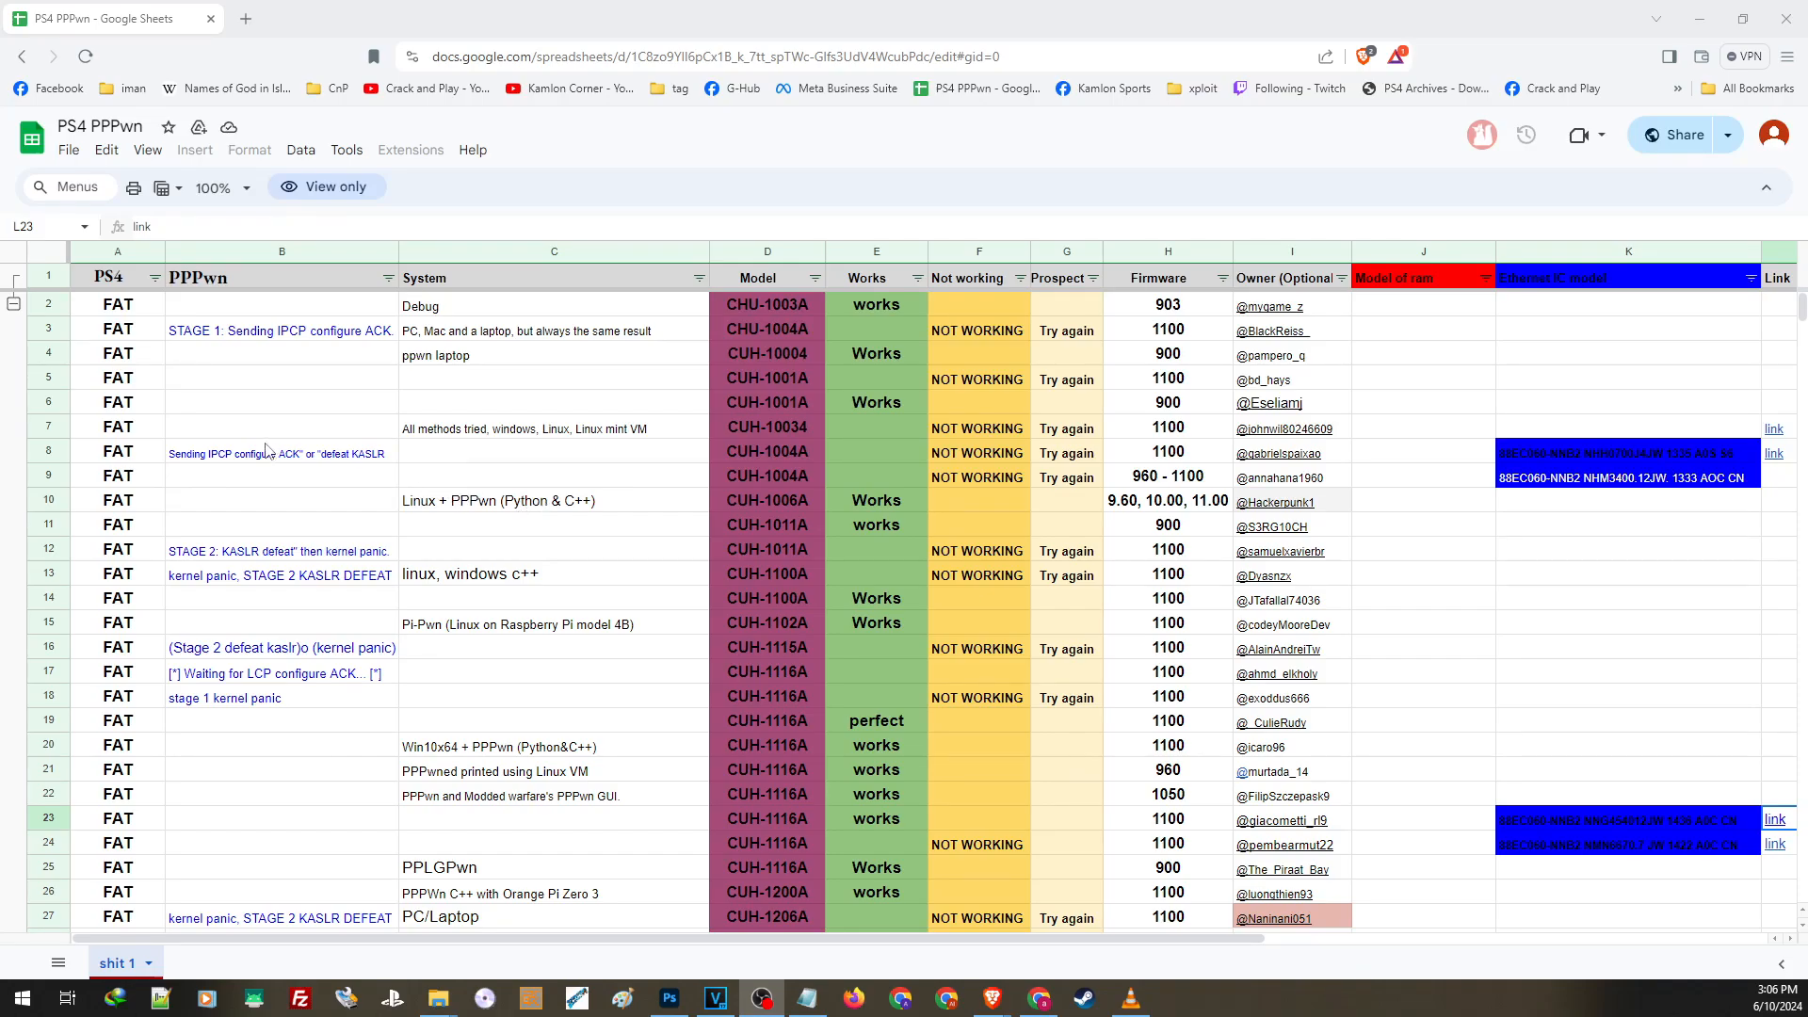
pyautogui.moveTo(811, 641)
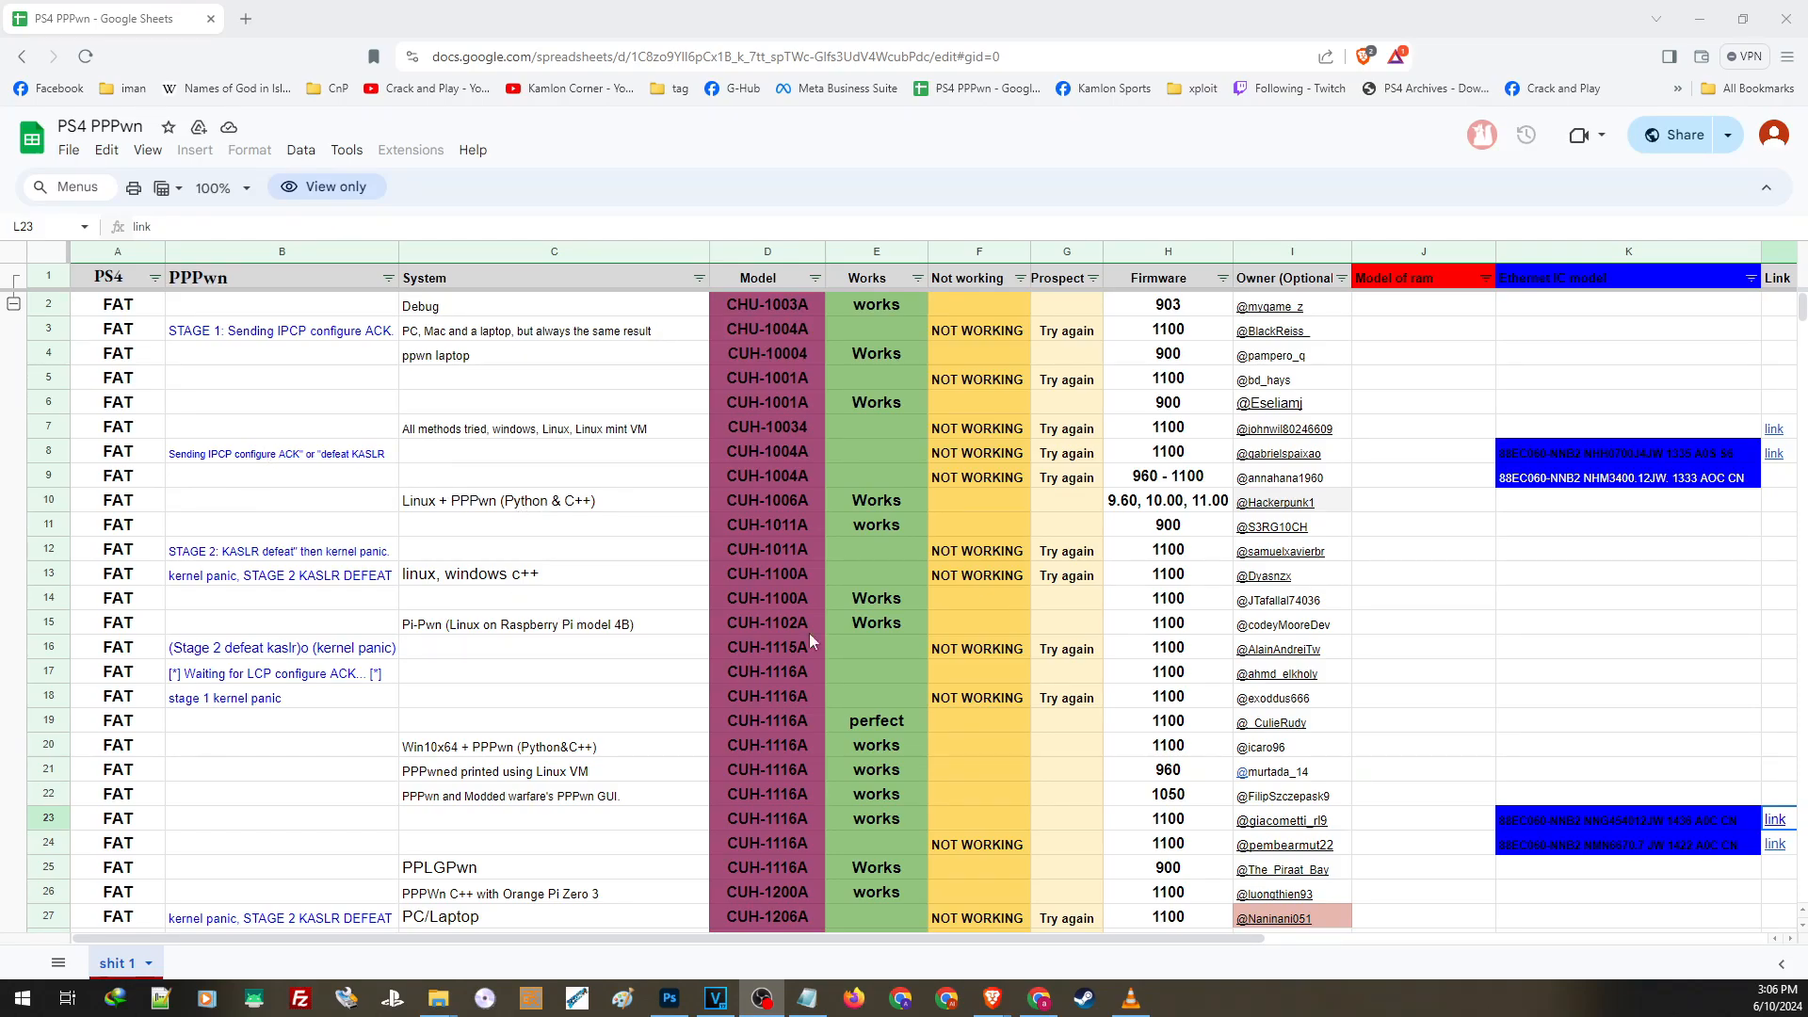
pyautogui.scroll(-3)
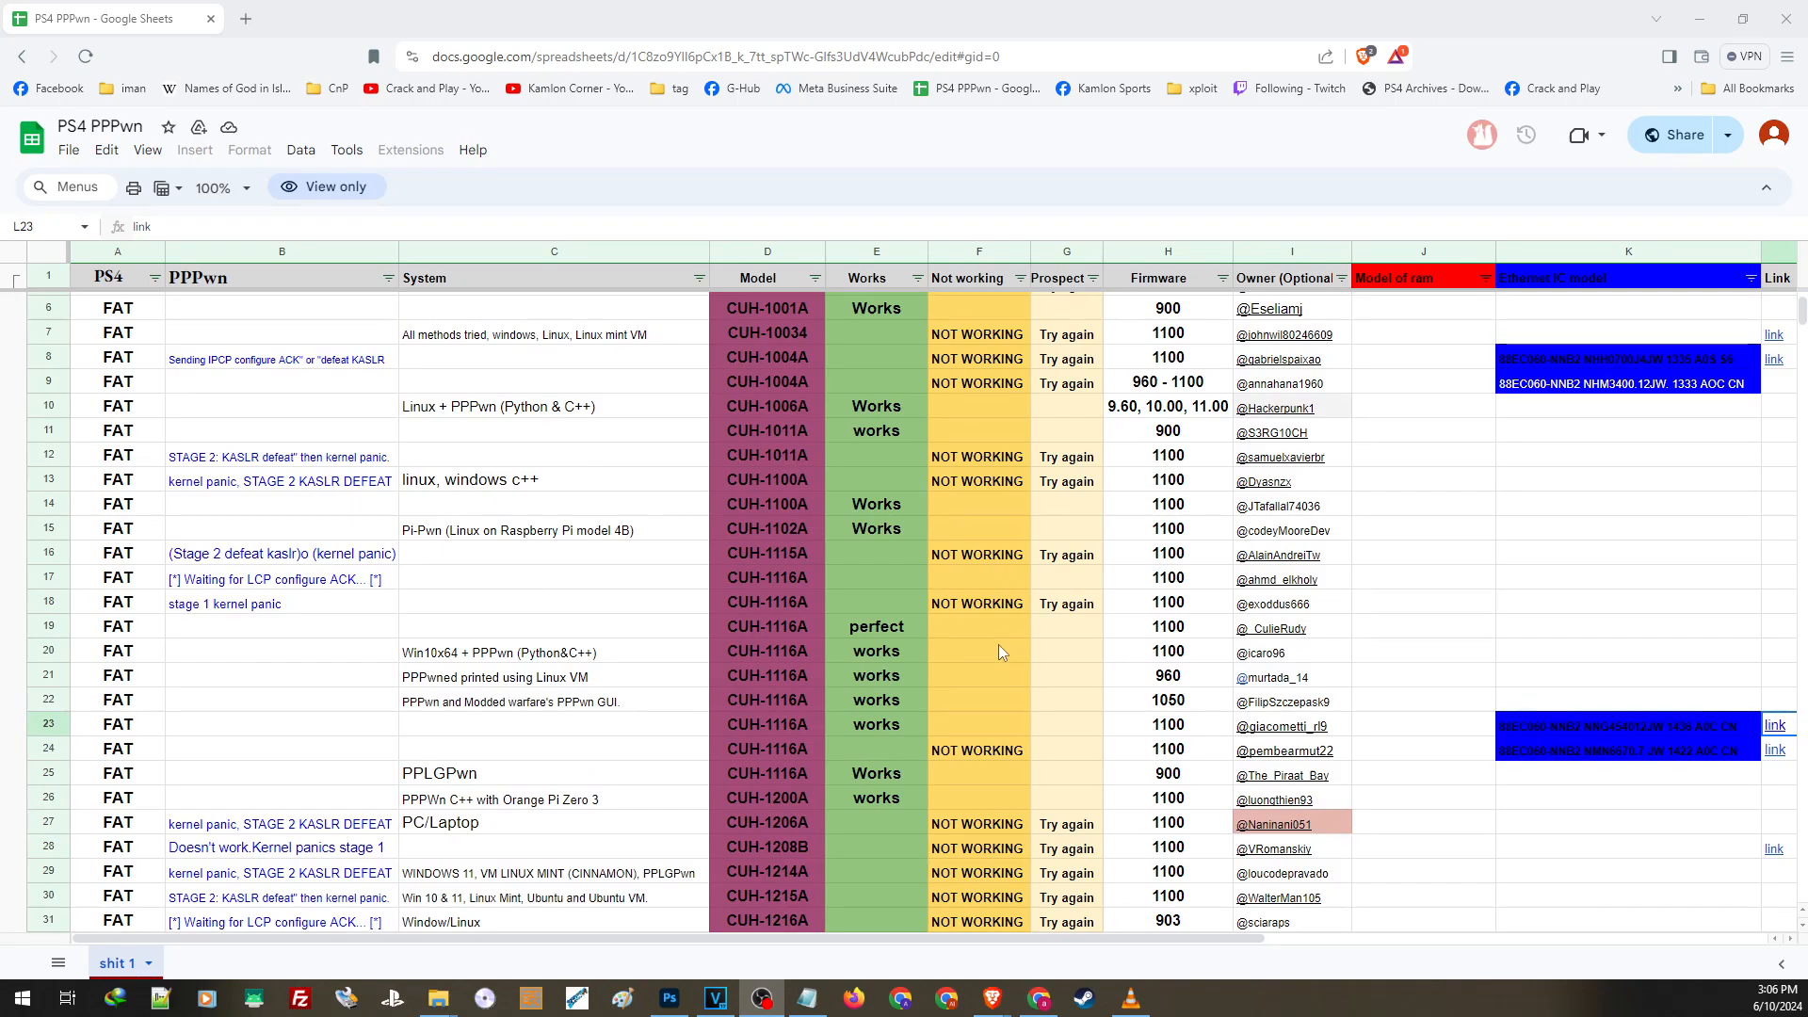
pyautogui.scroll(-3)
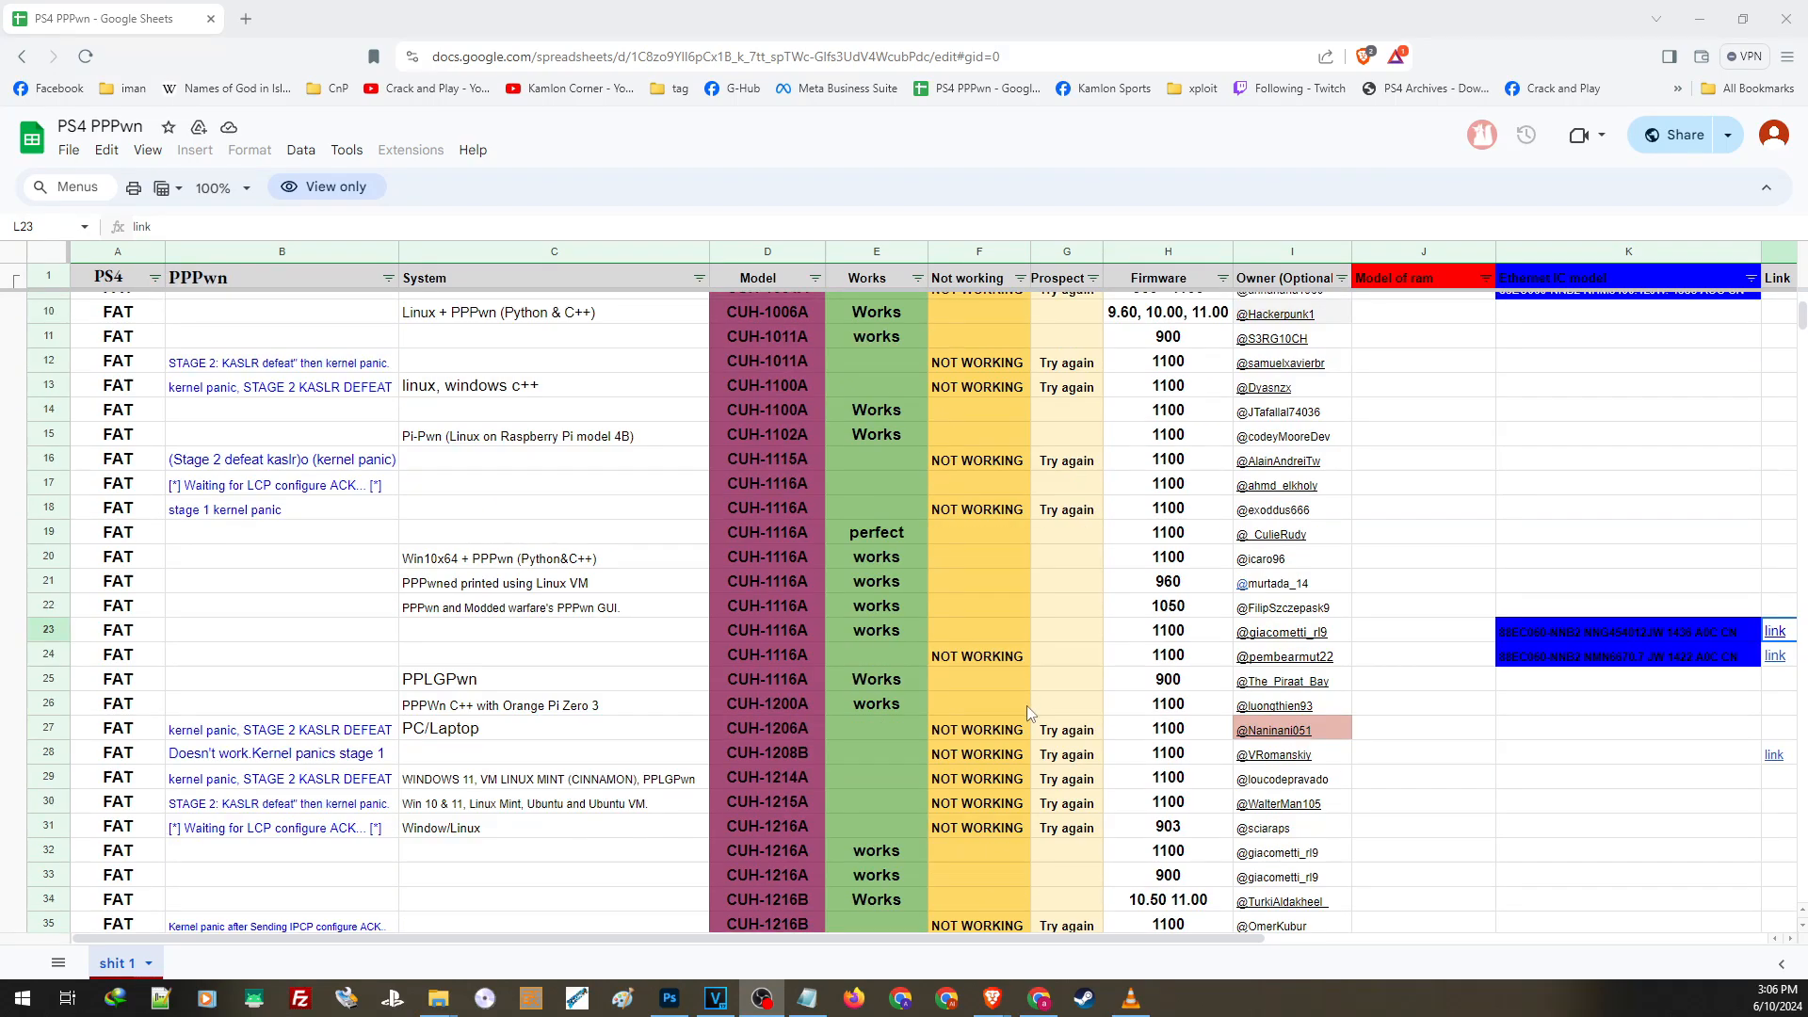
pyautogui.scroll(-3)
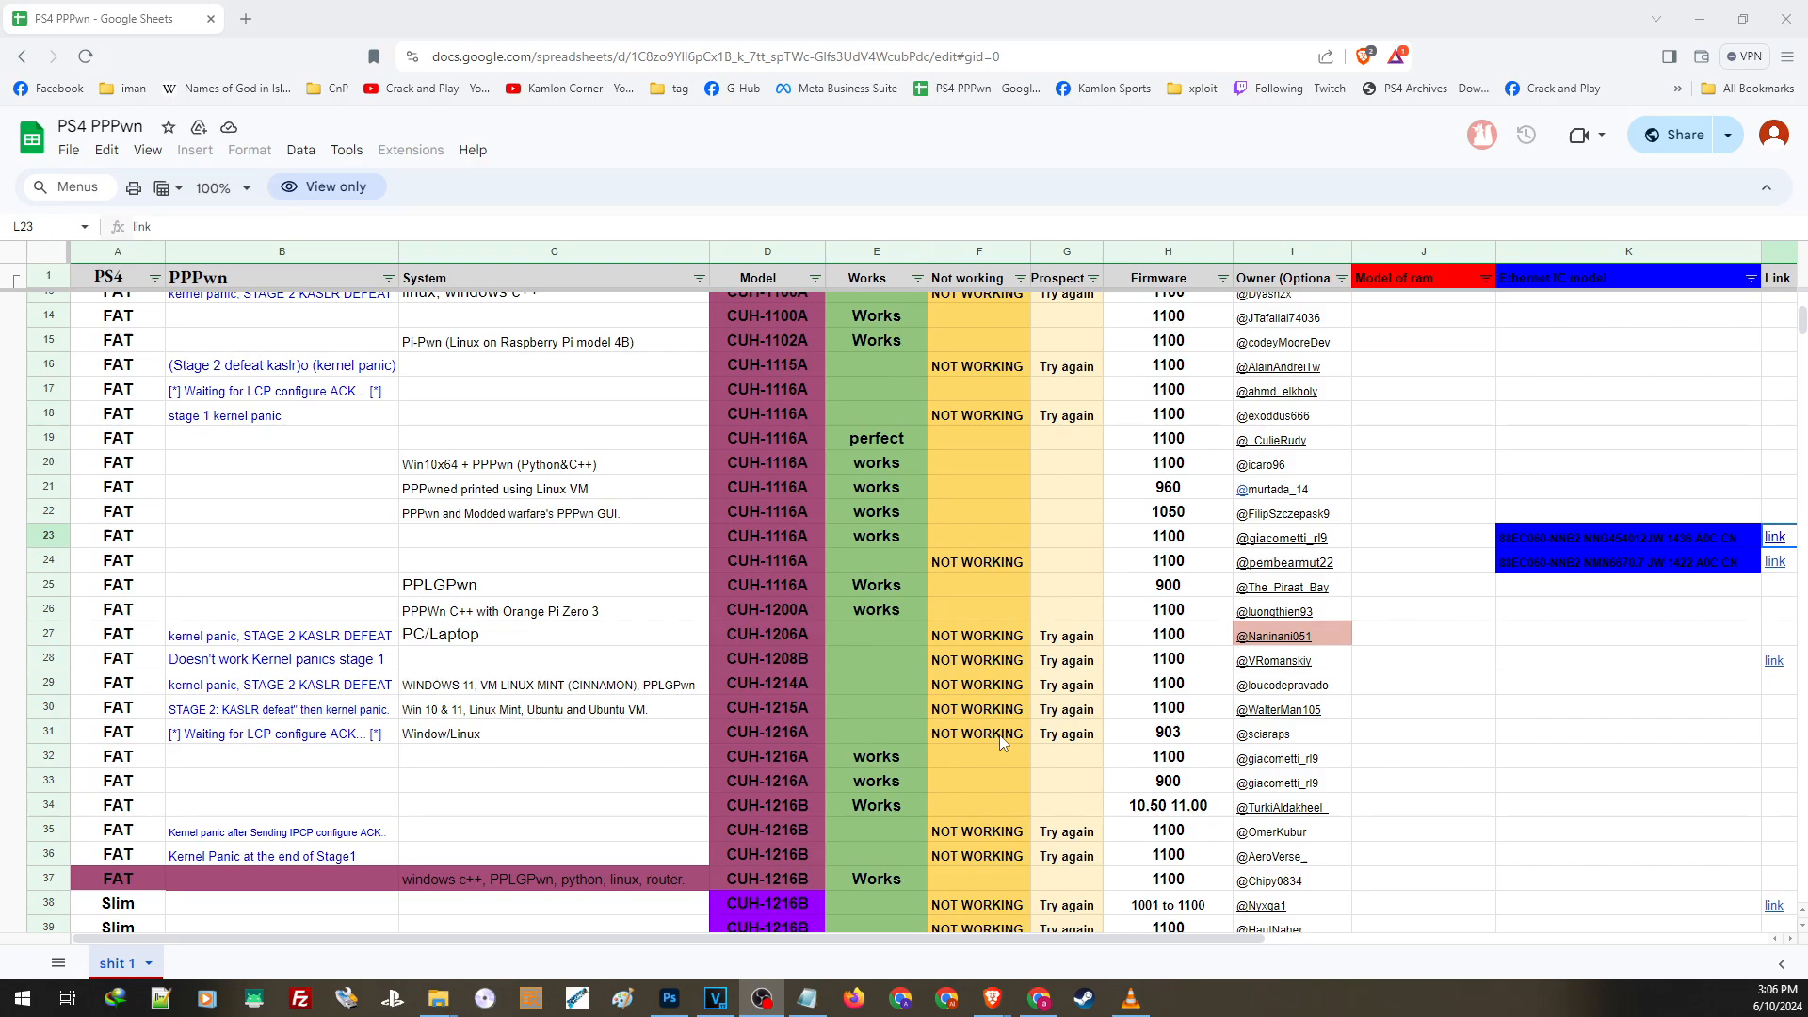
pyautogui.moveTo(1008, 695)
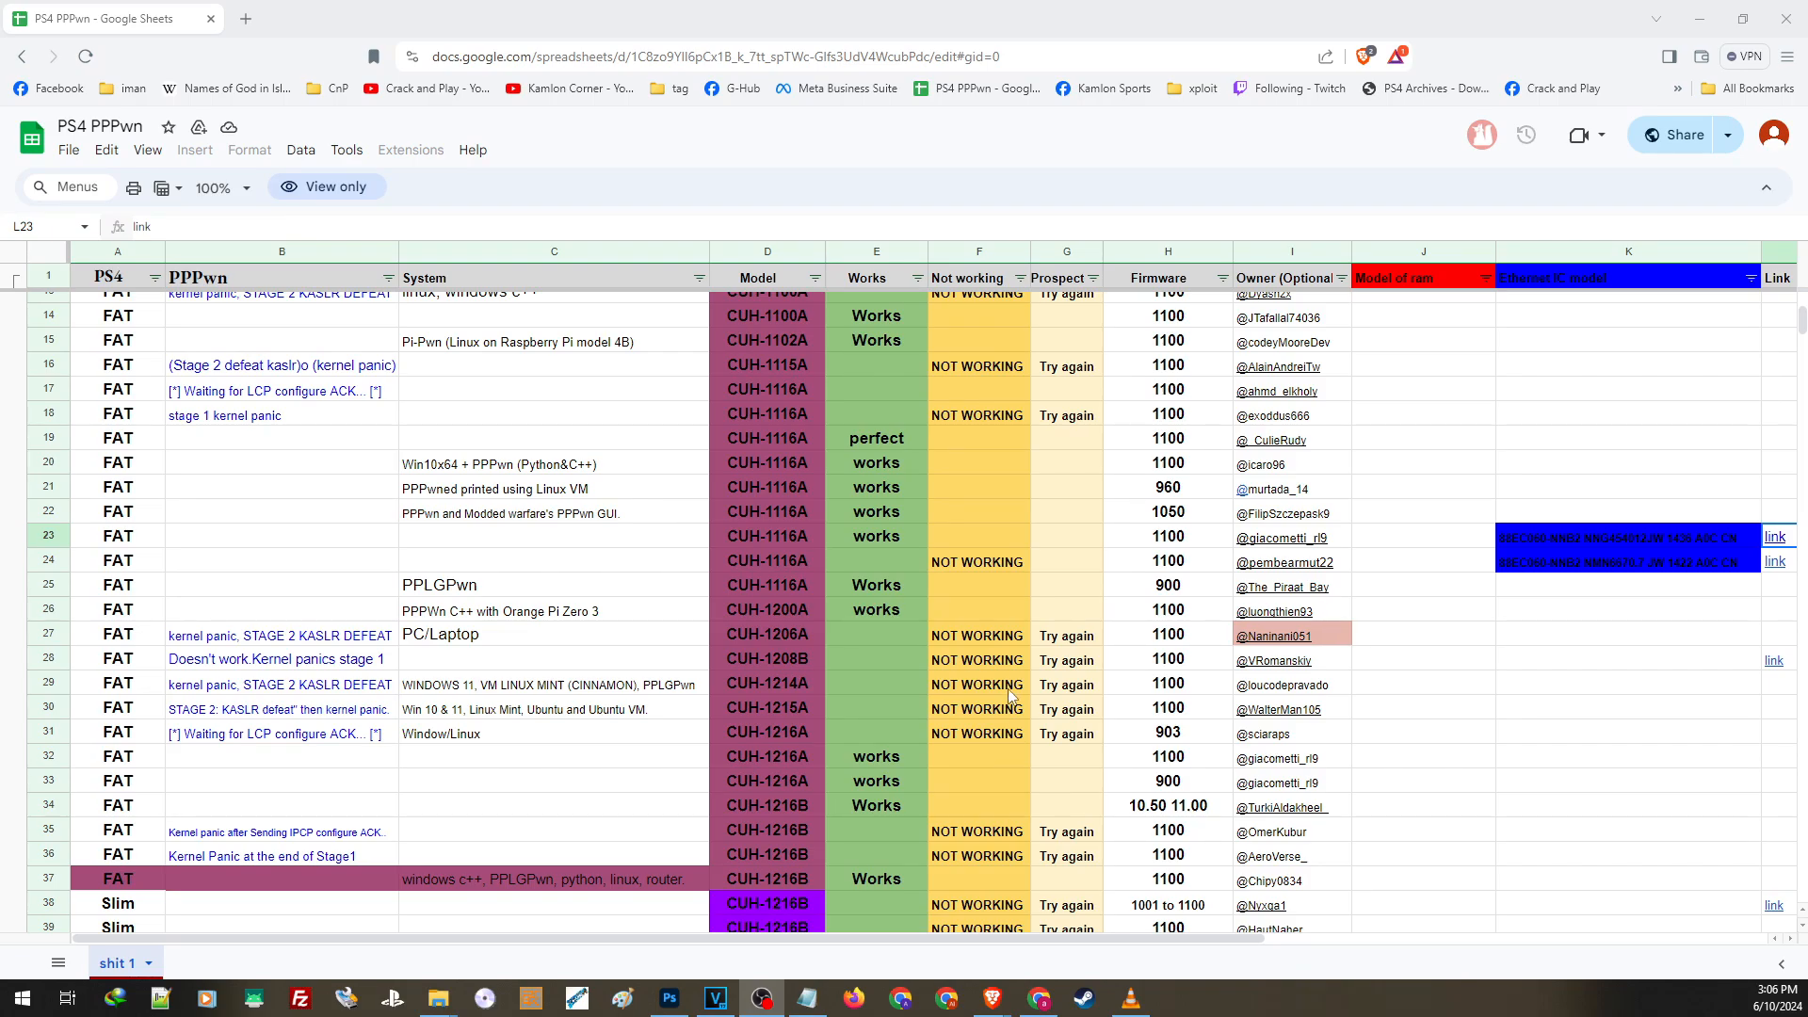
pyautogui.moveTo(1174, 745)
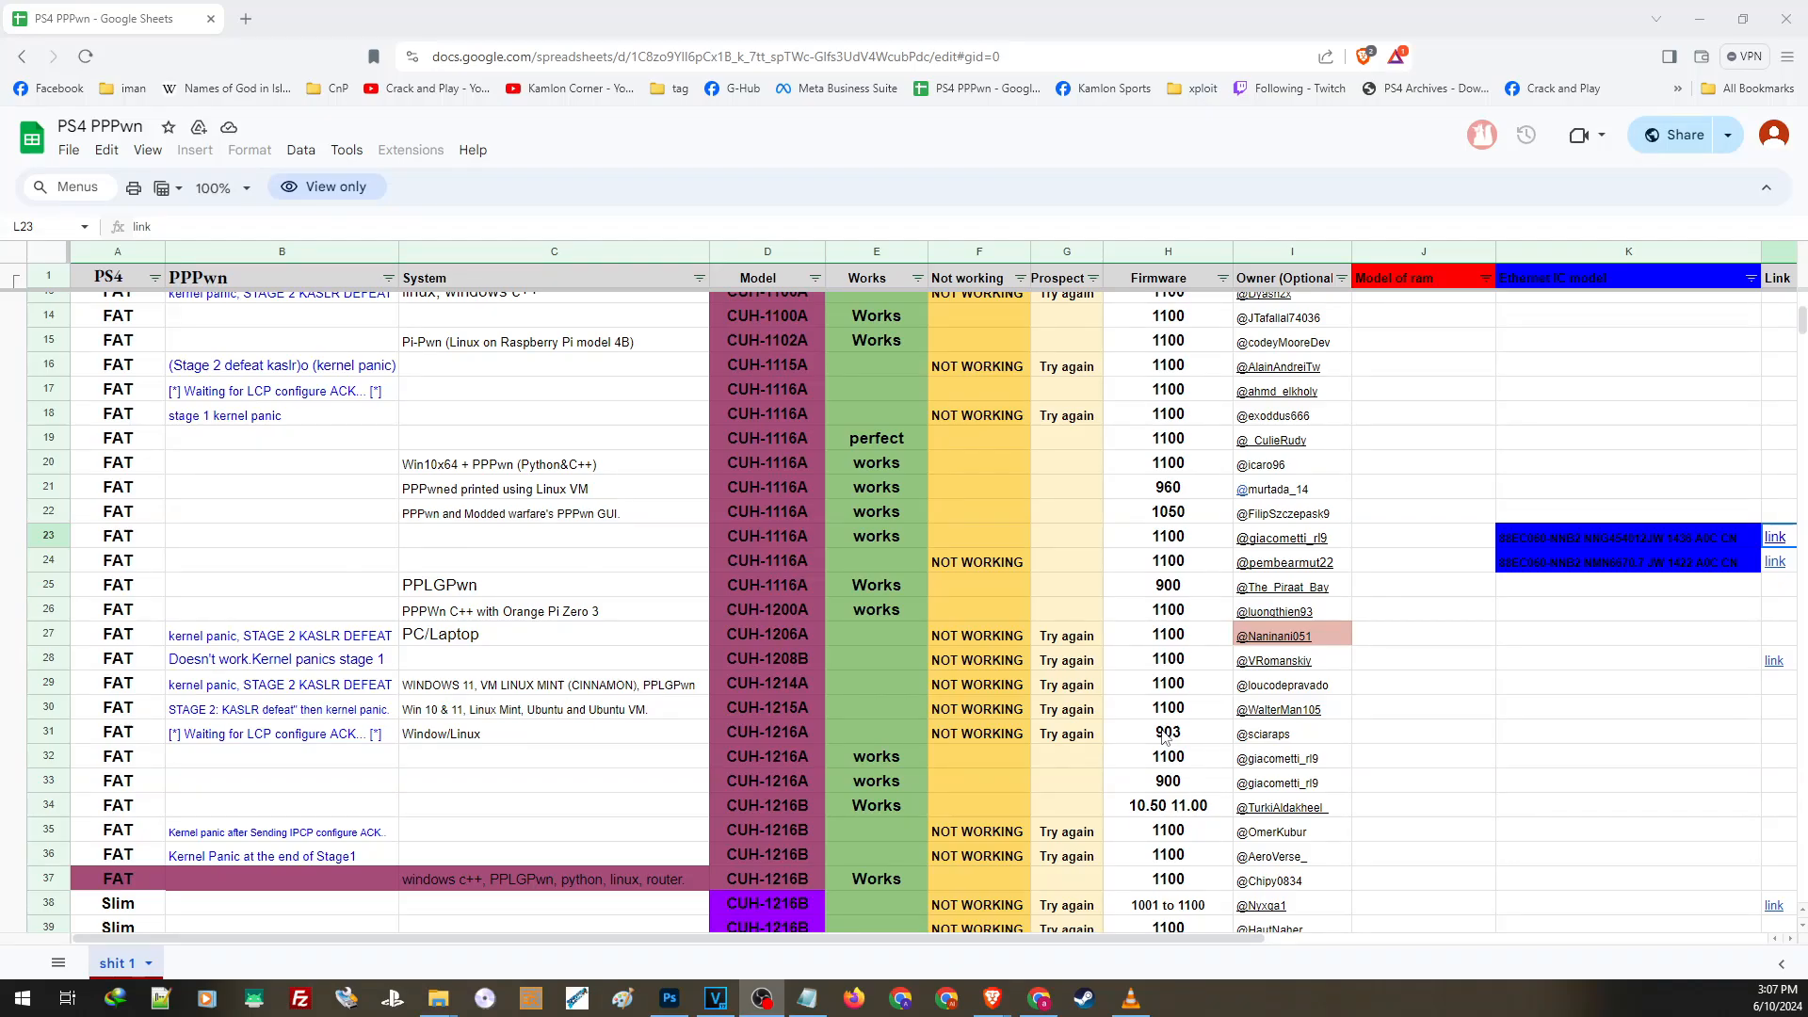
pyautogui.scroll(-3)
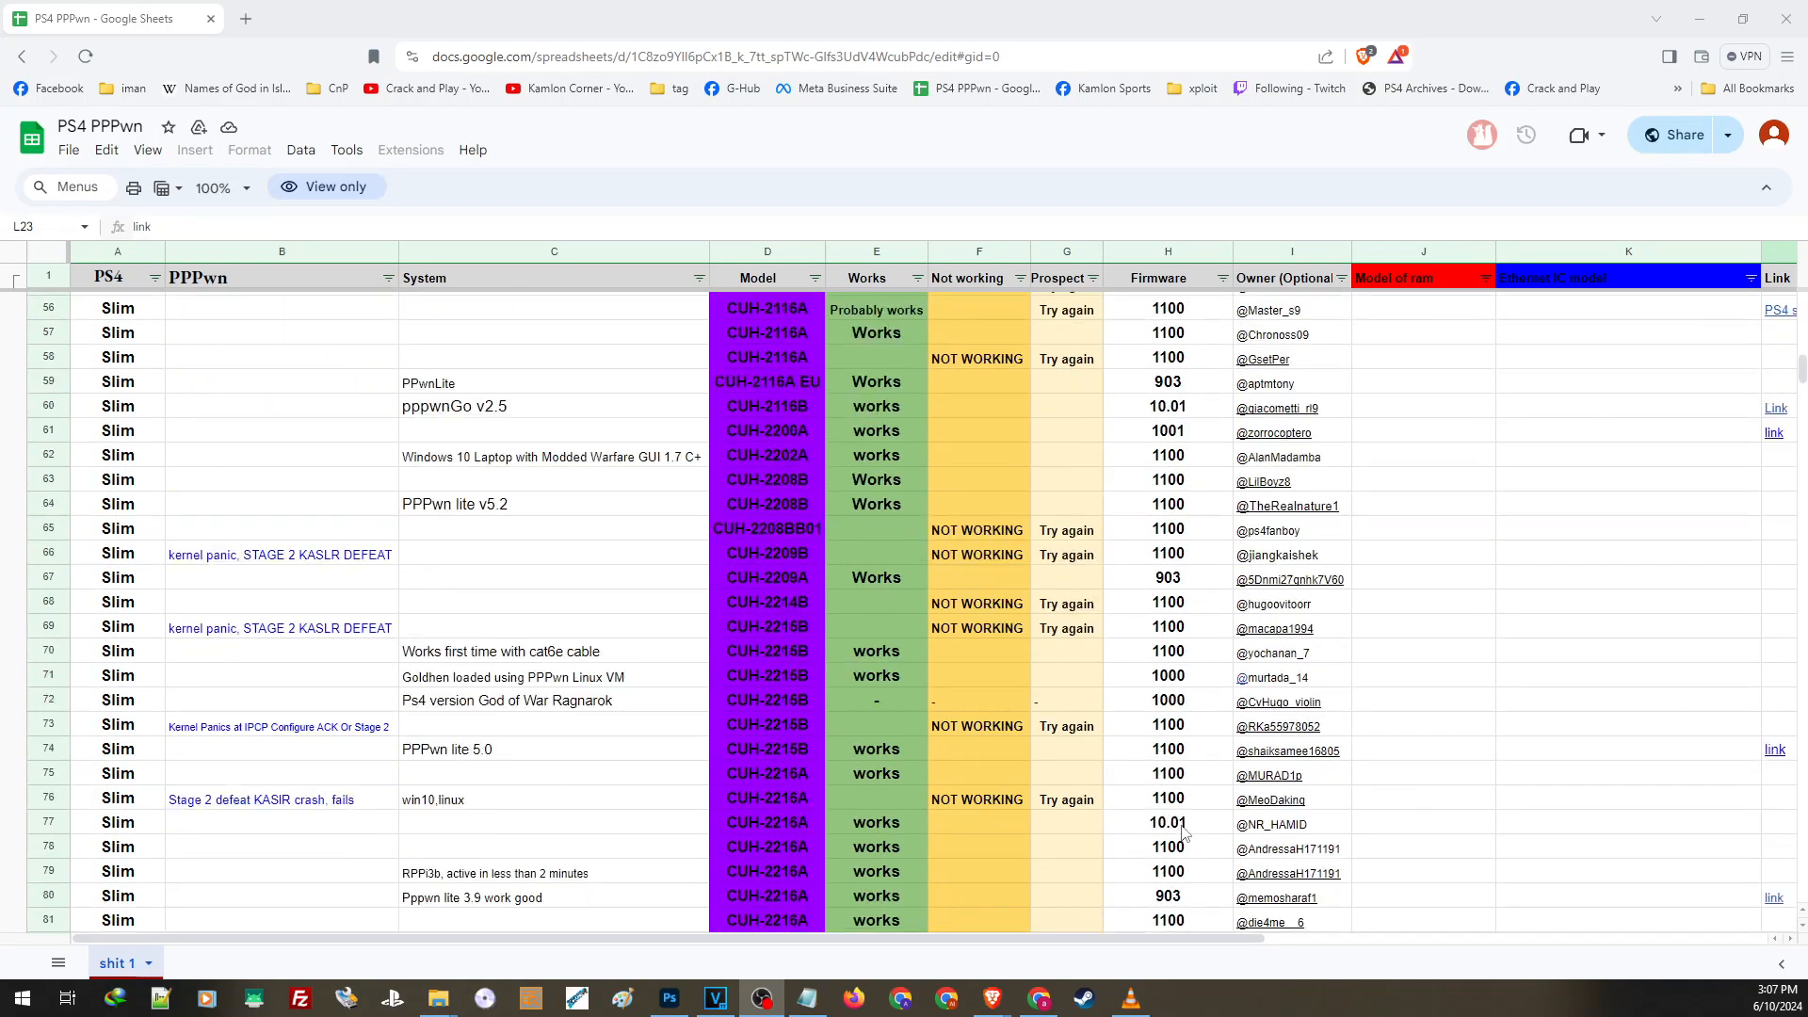
pyautogui.scroll(-3)
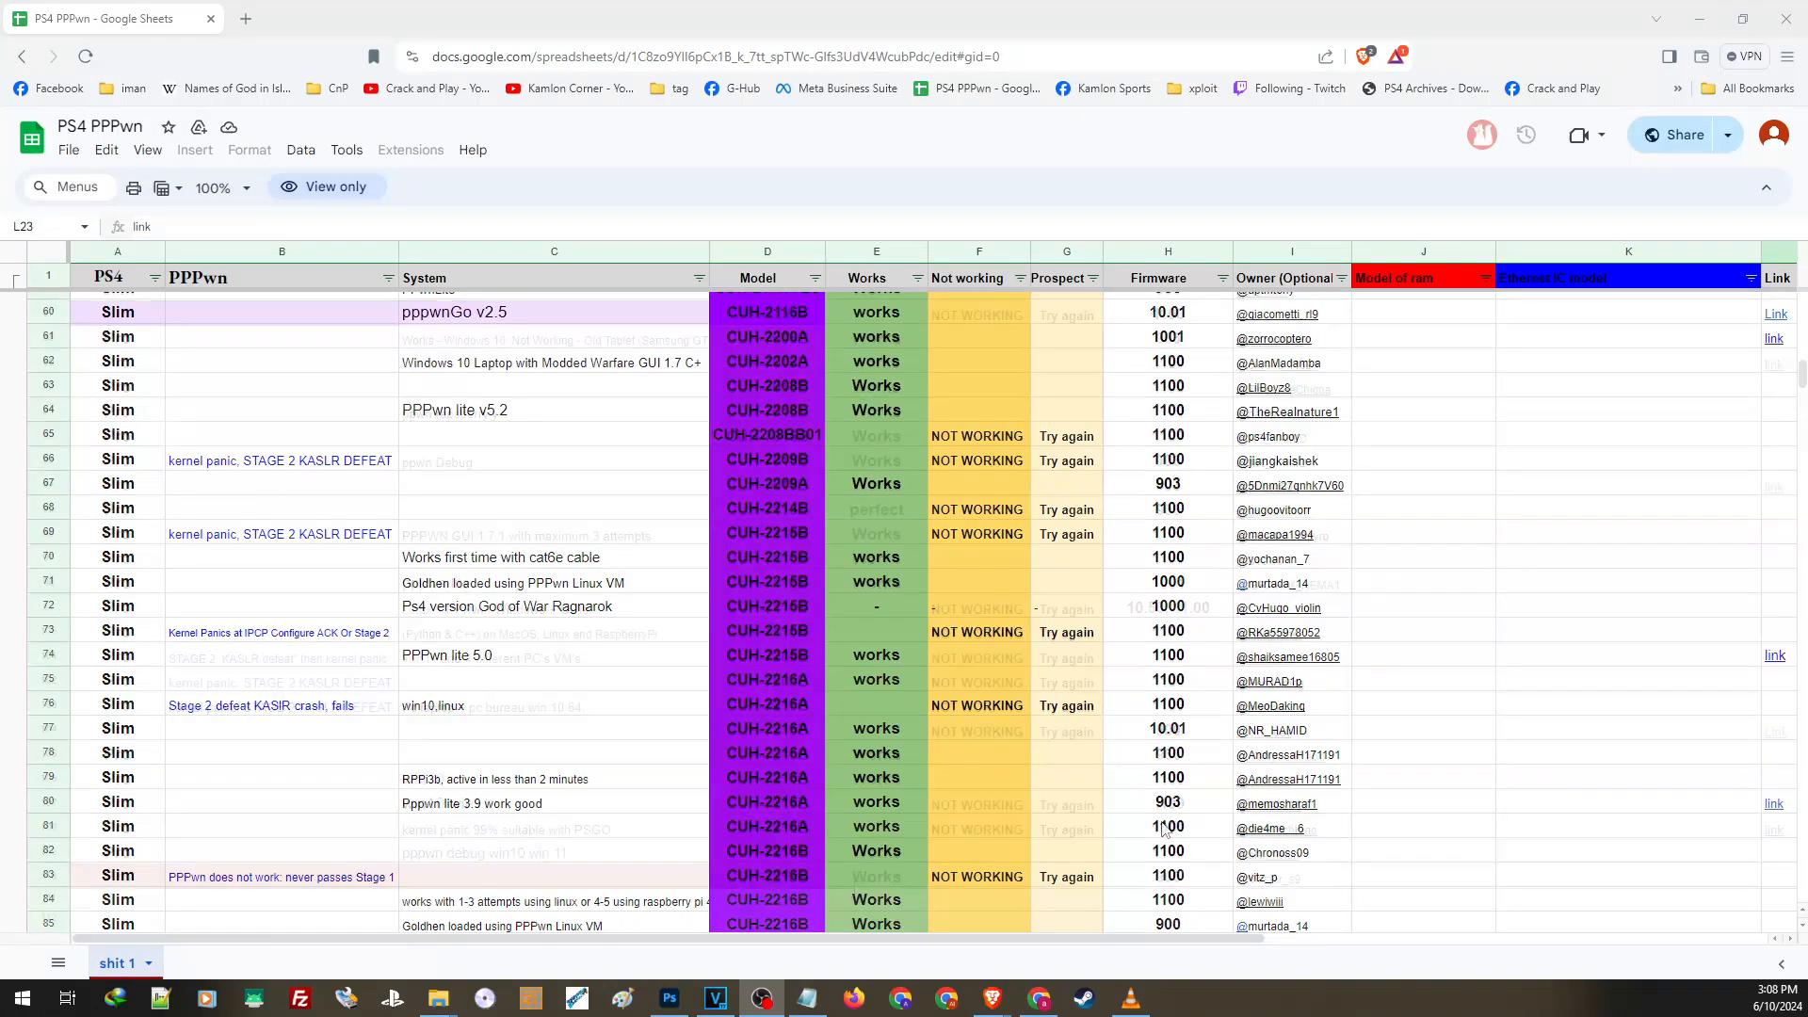
pyautogui.scroll(-3)
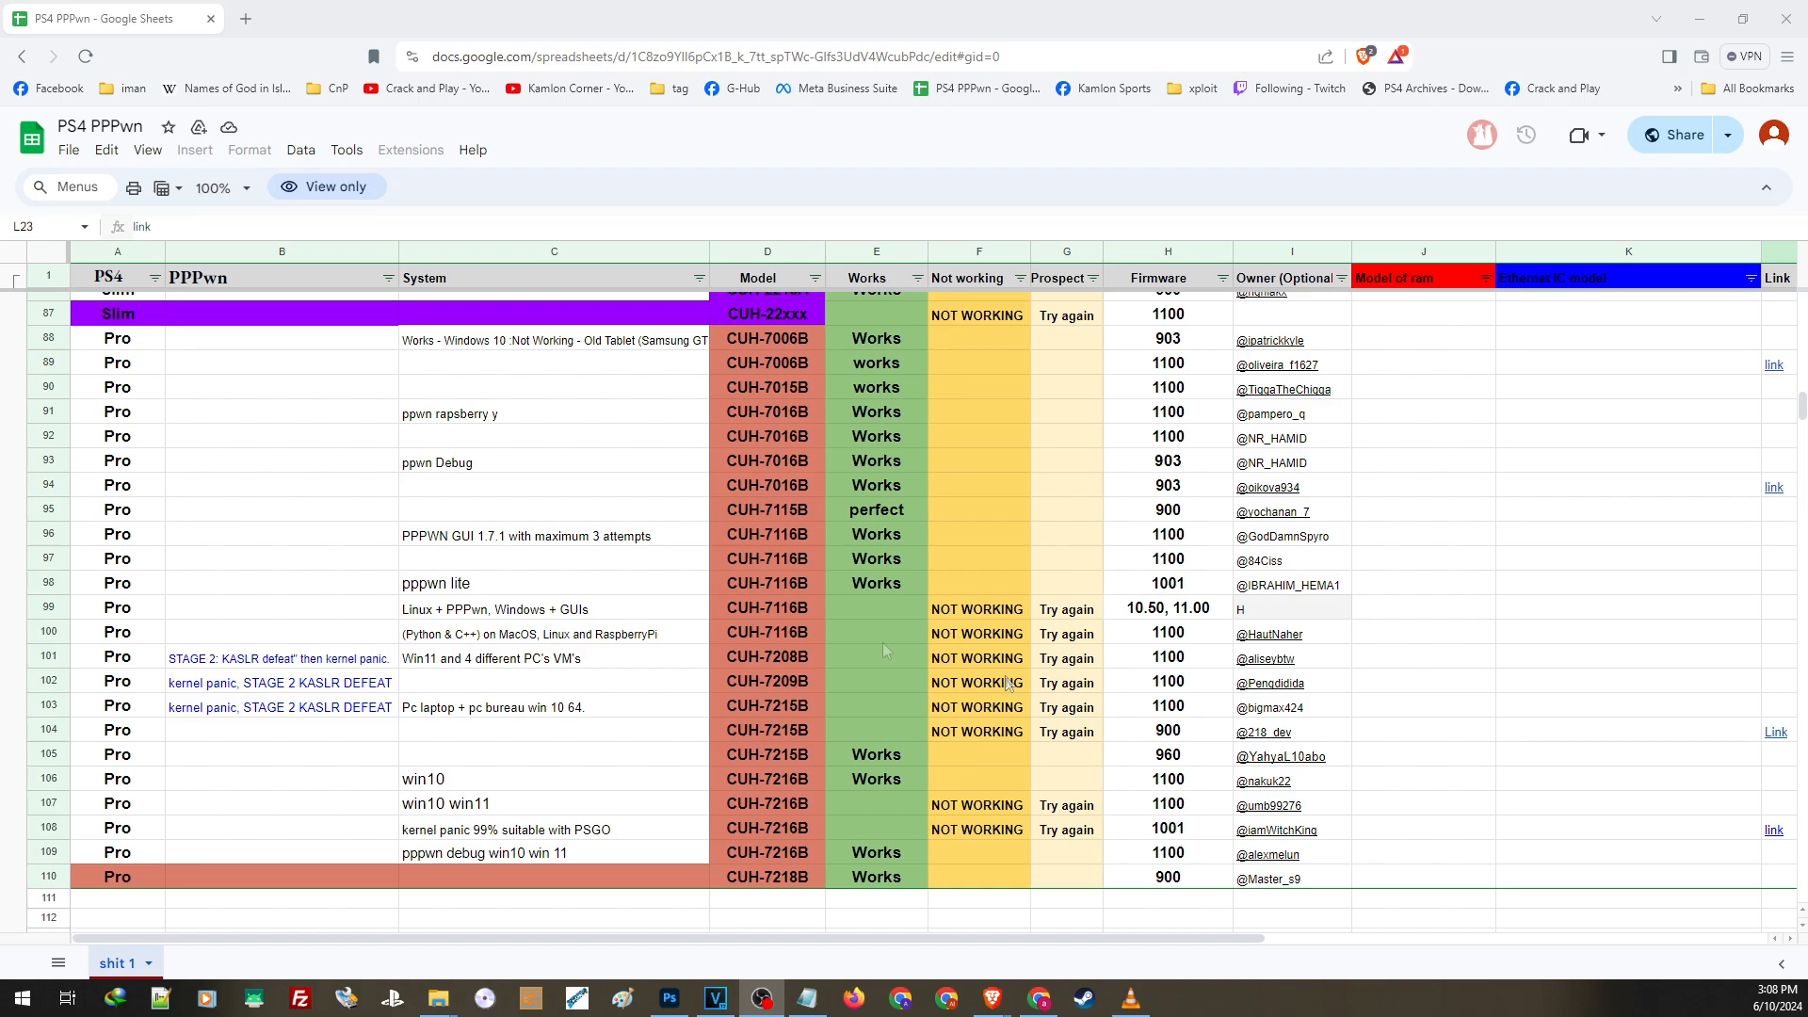
pyautogui.moveTo(883, 655)
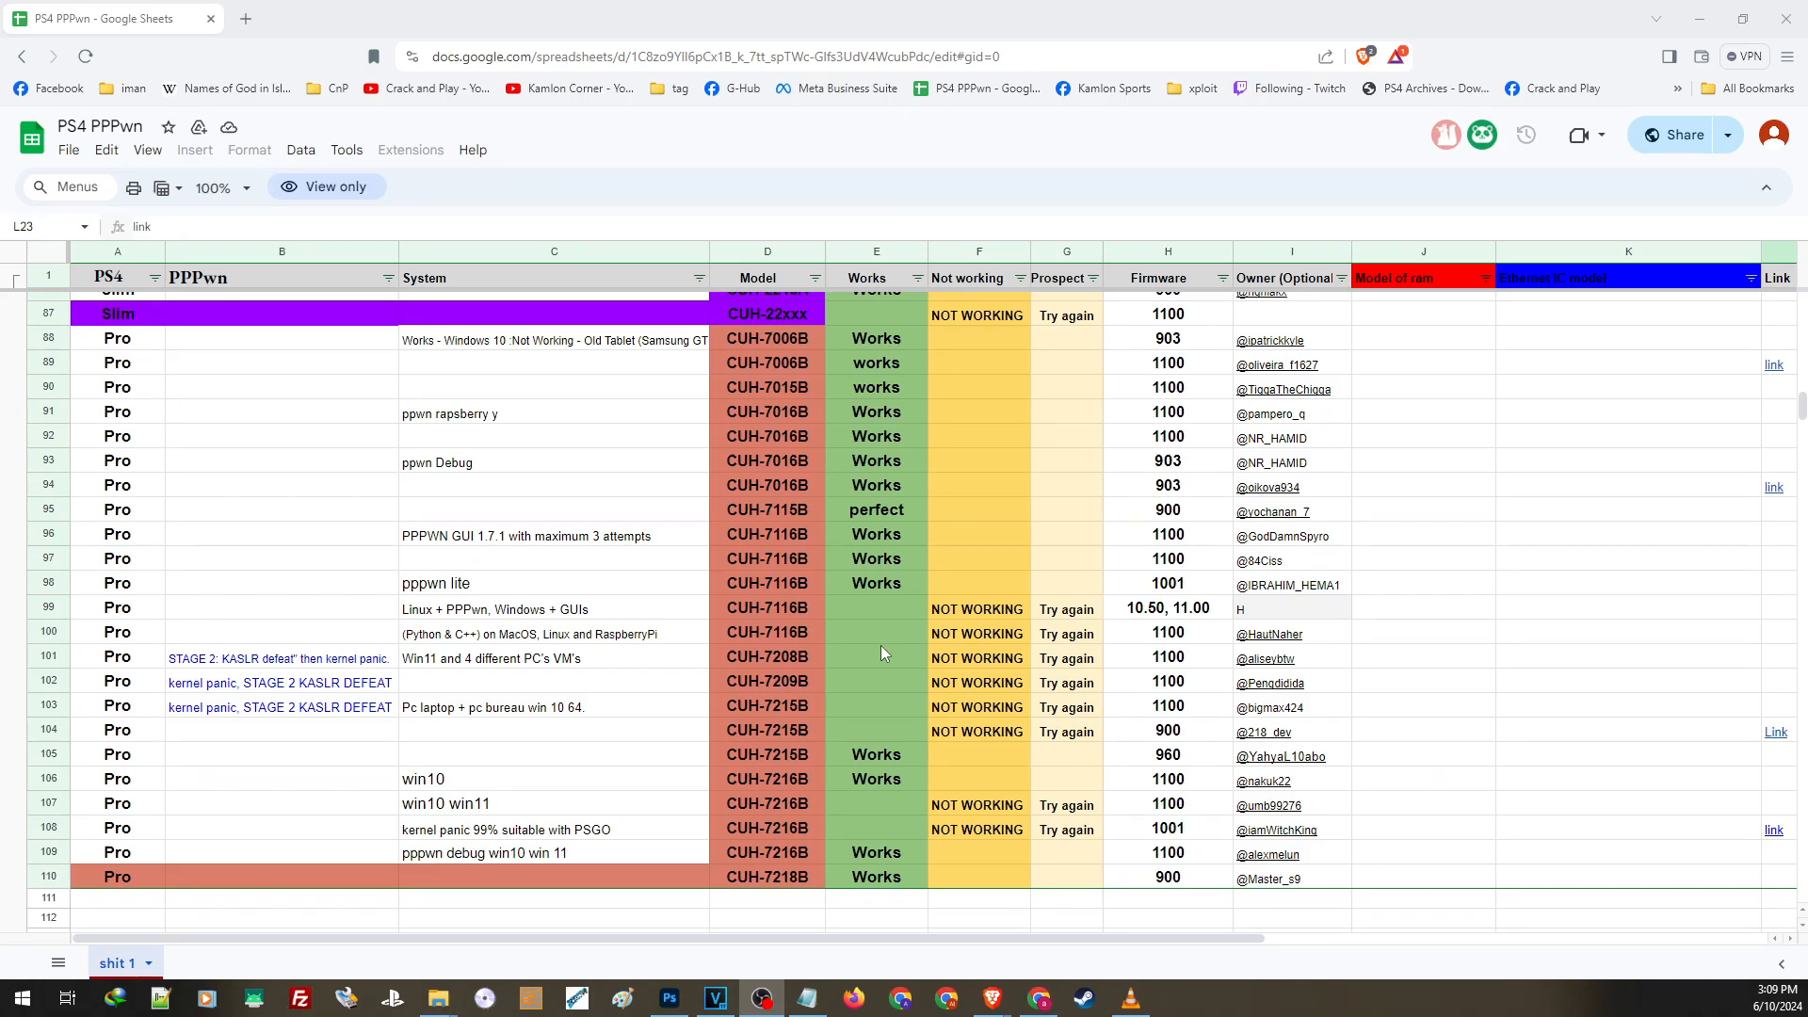
pyautogui.scroll(3)
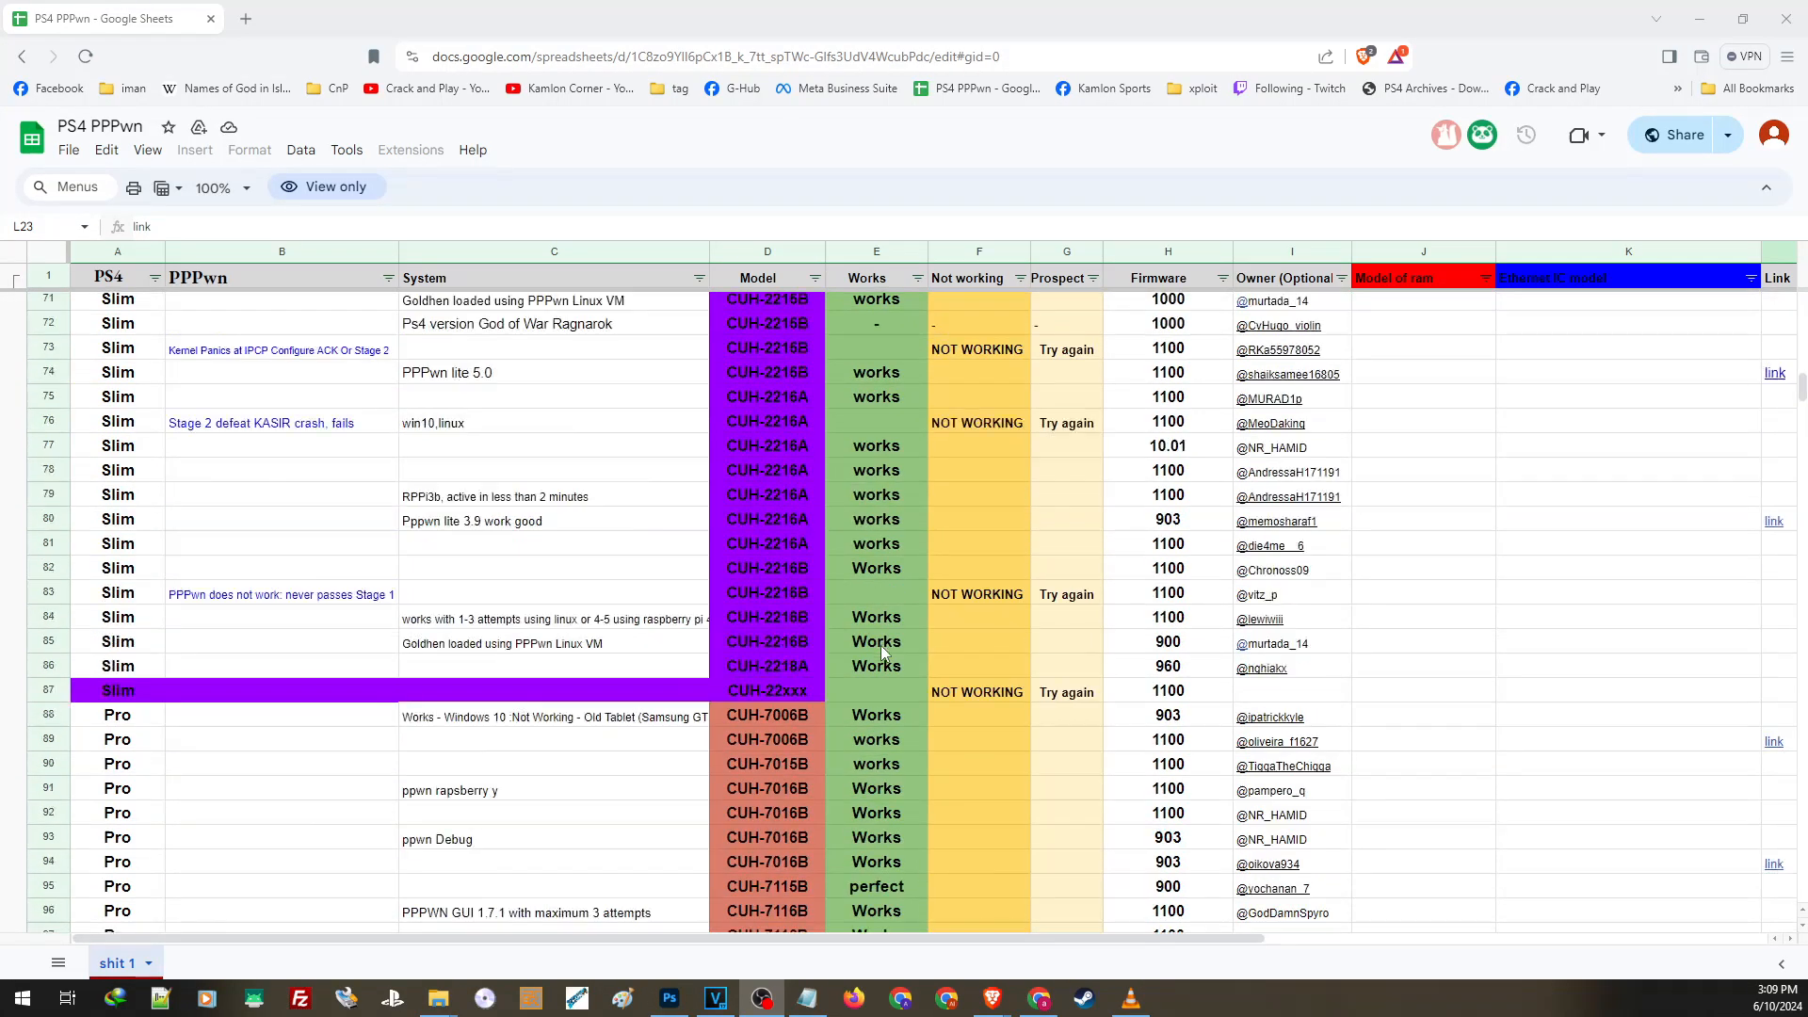